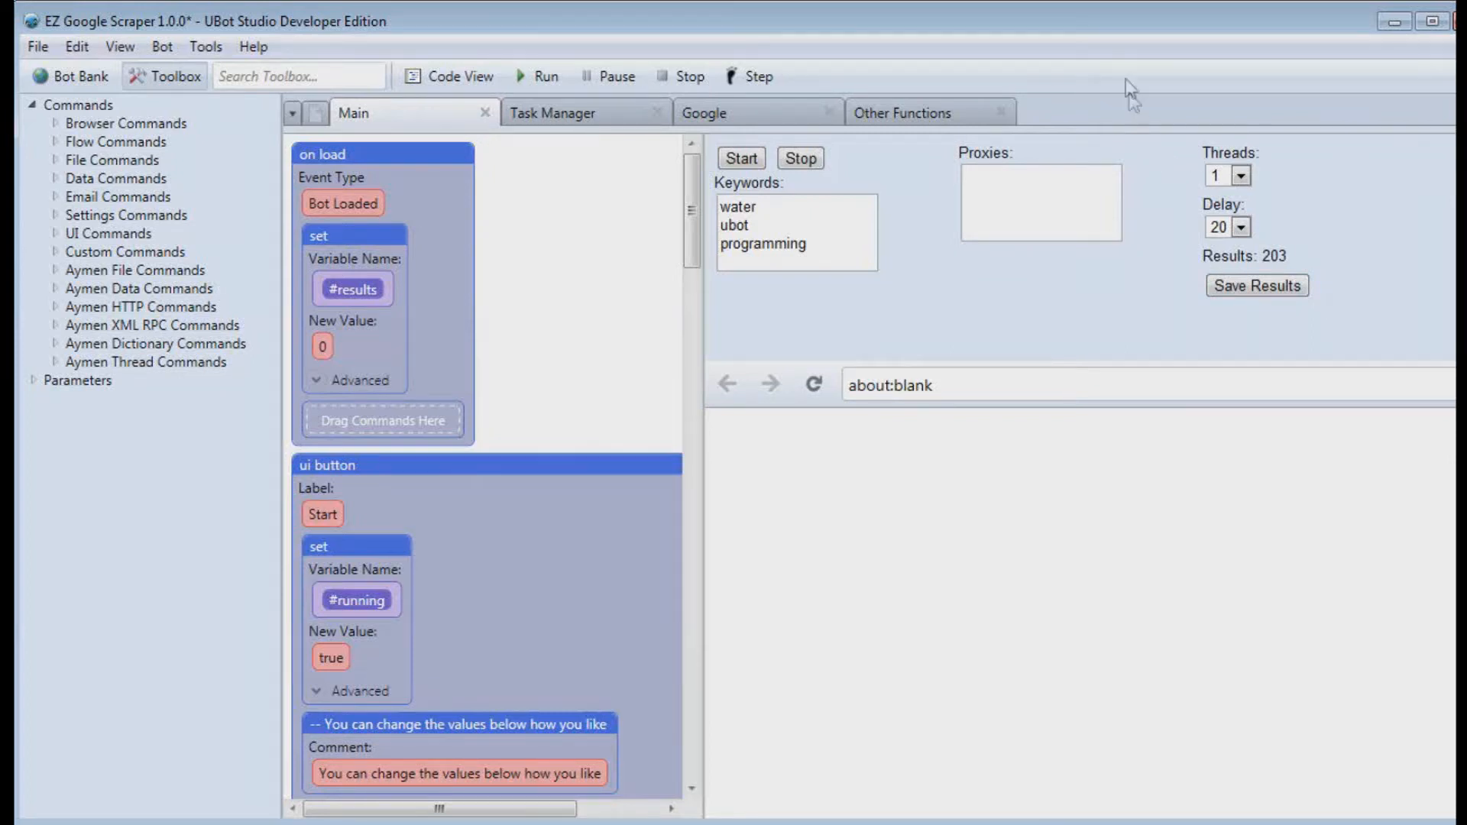
{"action": "mouse_move", "coordinate": [1089, 71]}
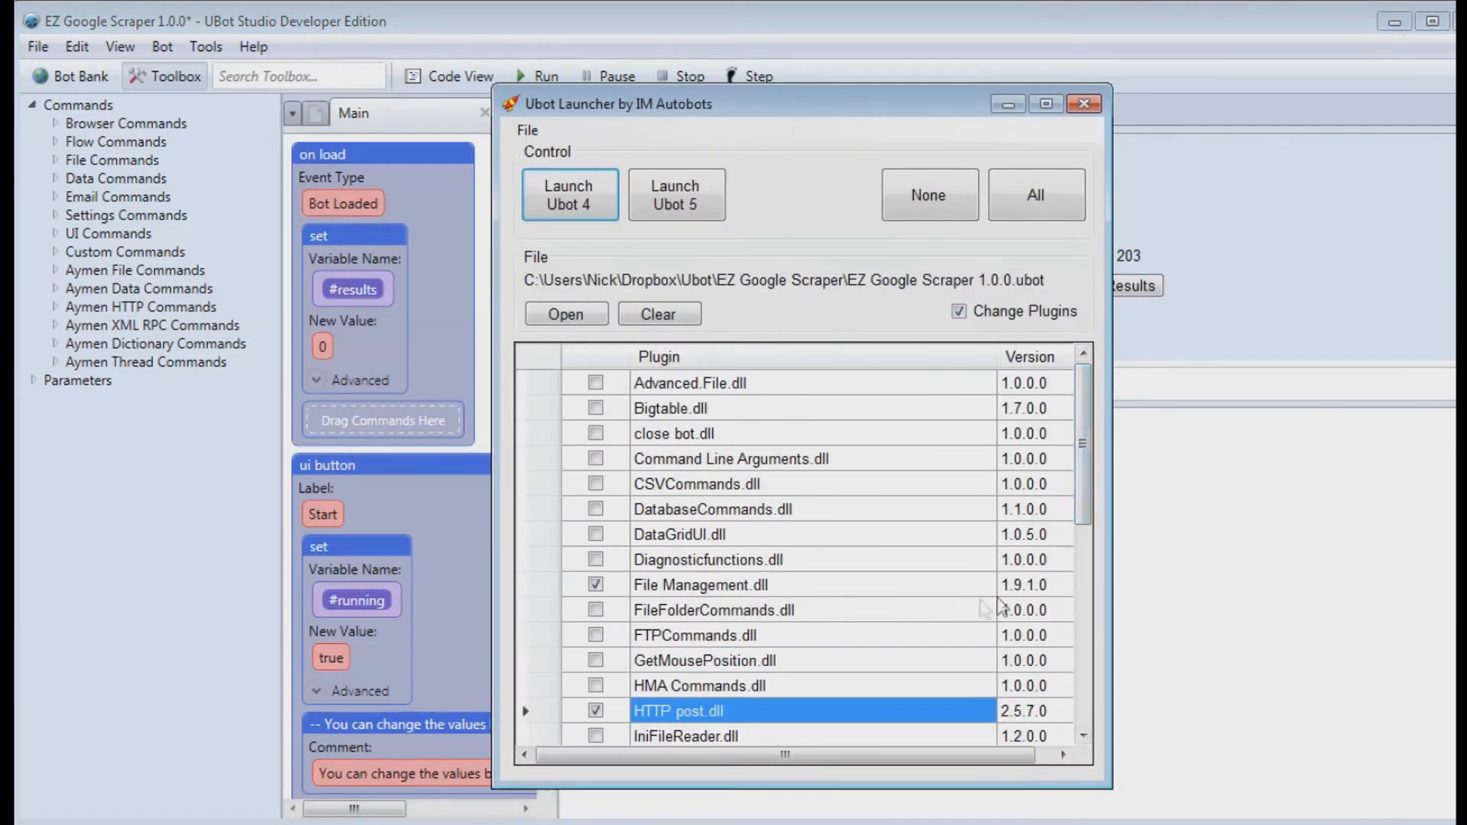
Step: Point out the checked LocalDictionary.dll and HTTP post.dll entries in the launcher's plugin list
{"action": "scroll", "scroll_direction": "down", "scroll_amount": 3}
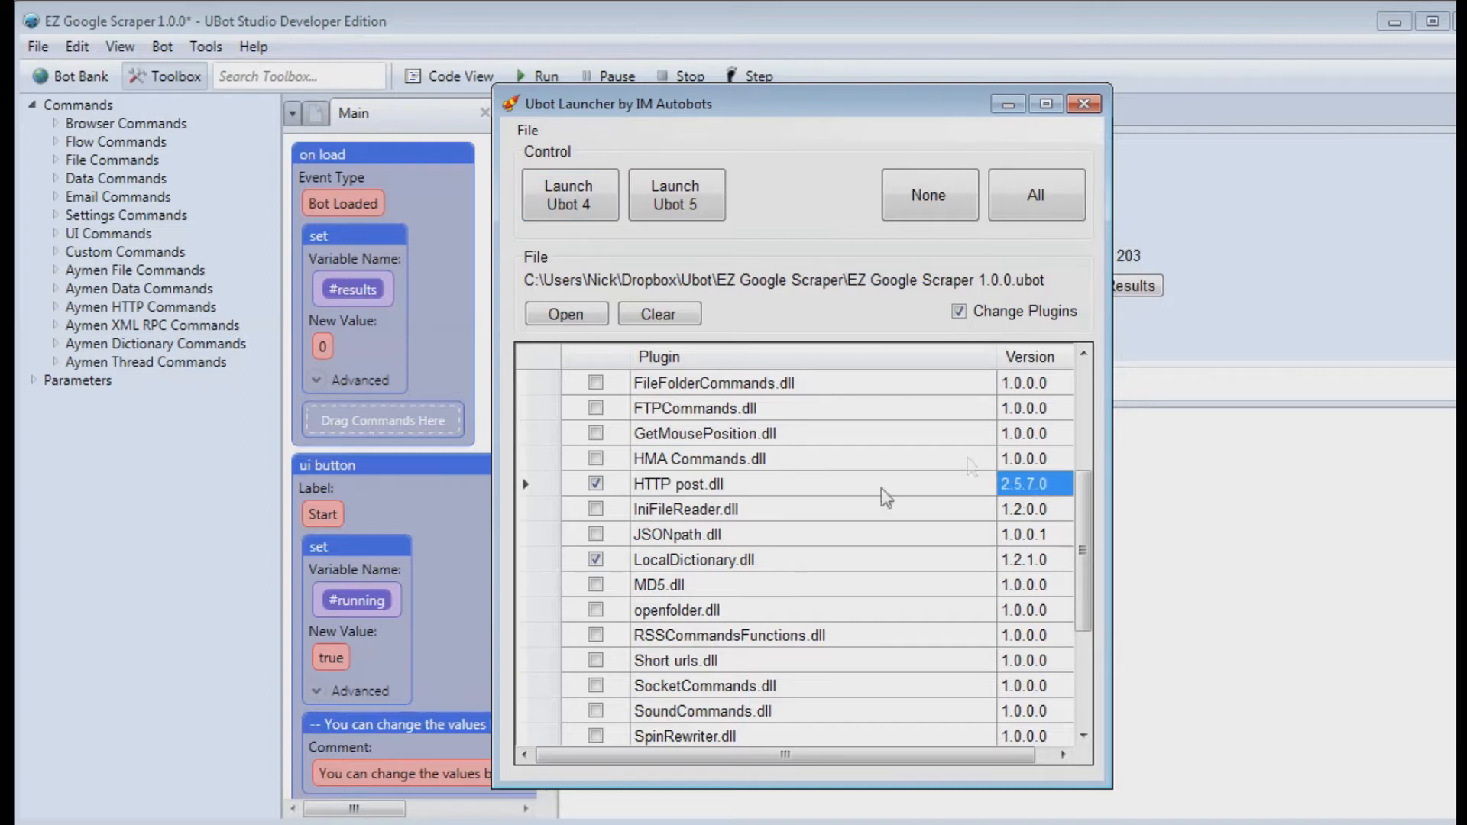
{"action": "mouse_move", "coordinate": [1017, 506]}
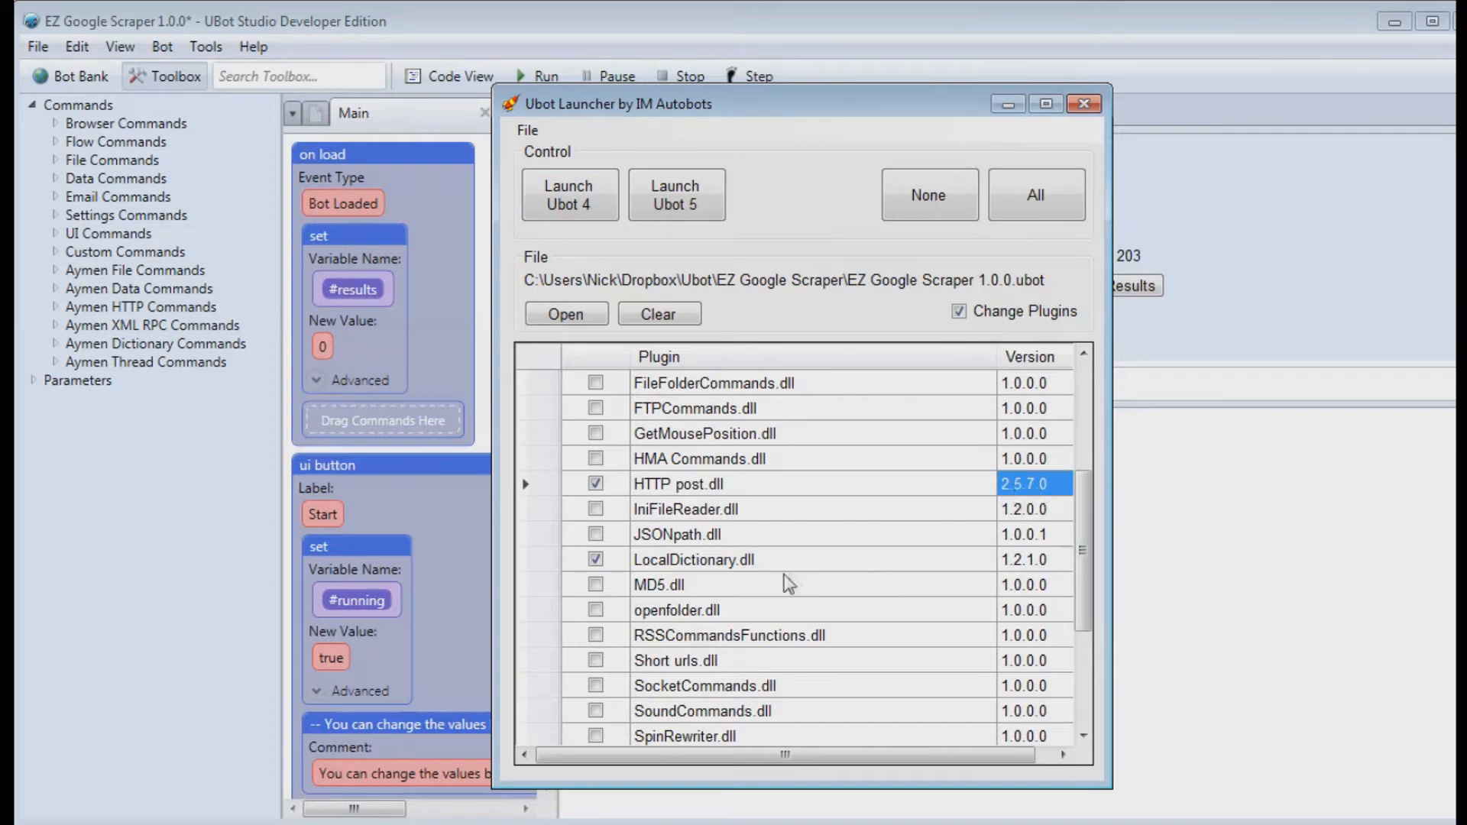
{"action": "left_click", "coordinate": [694, 560]}
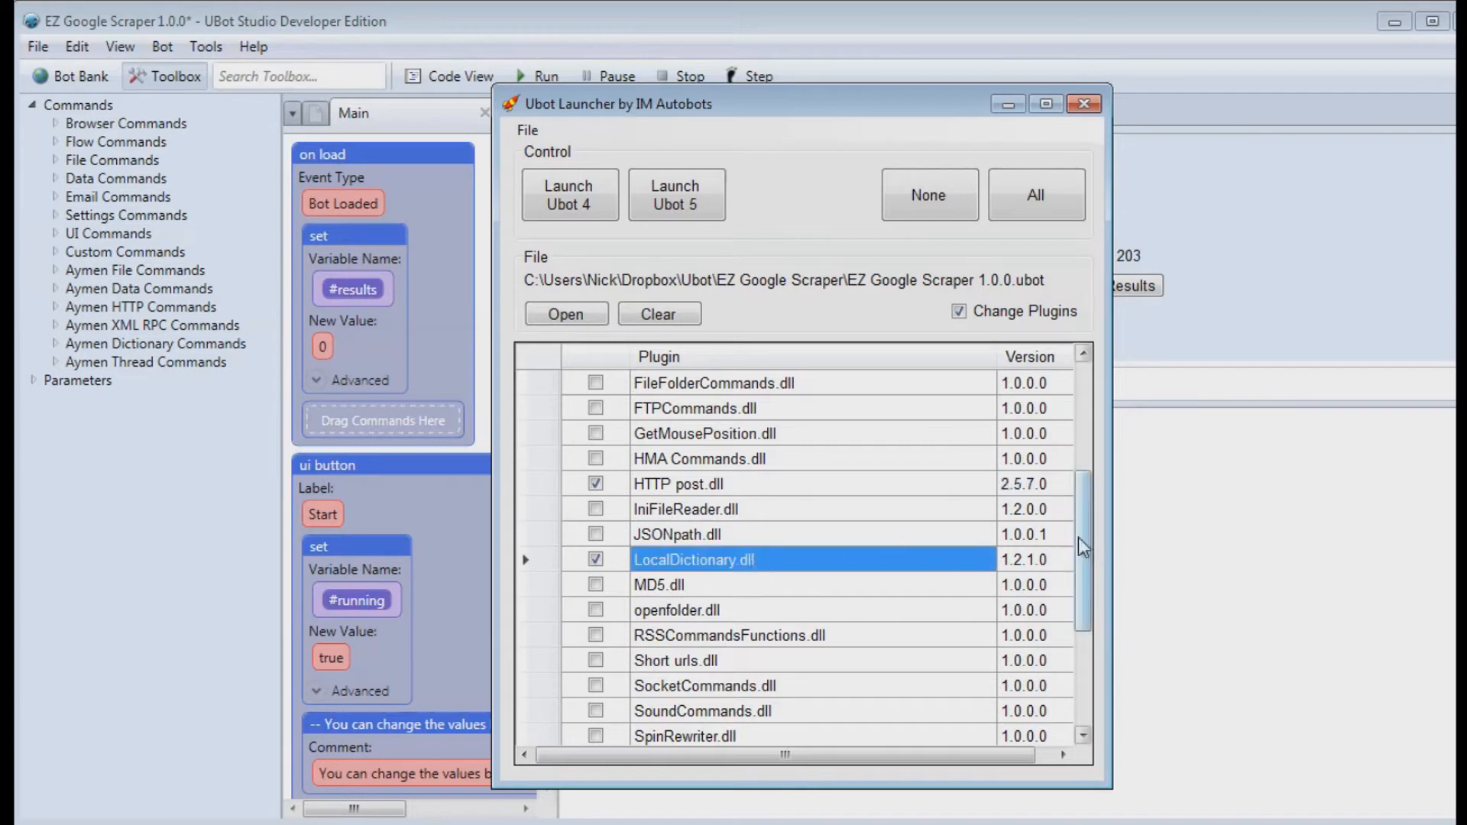
{"action": "scroll", "scroll_direction": "down", "scroll_amount": 3}
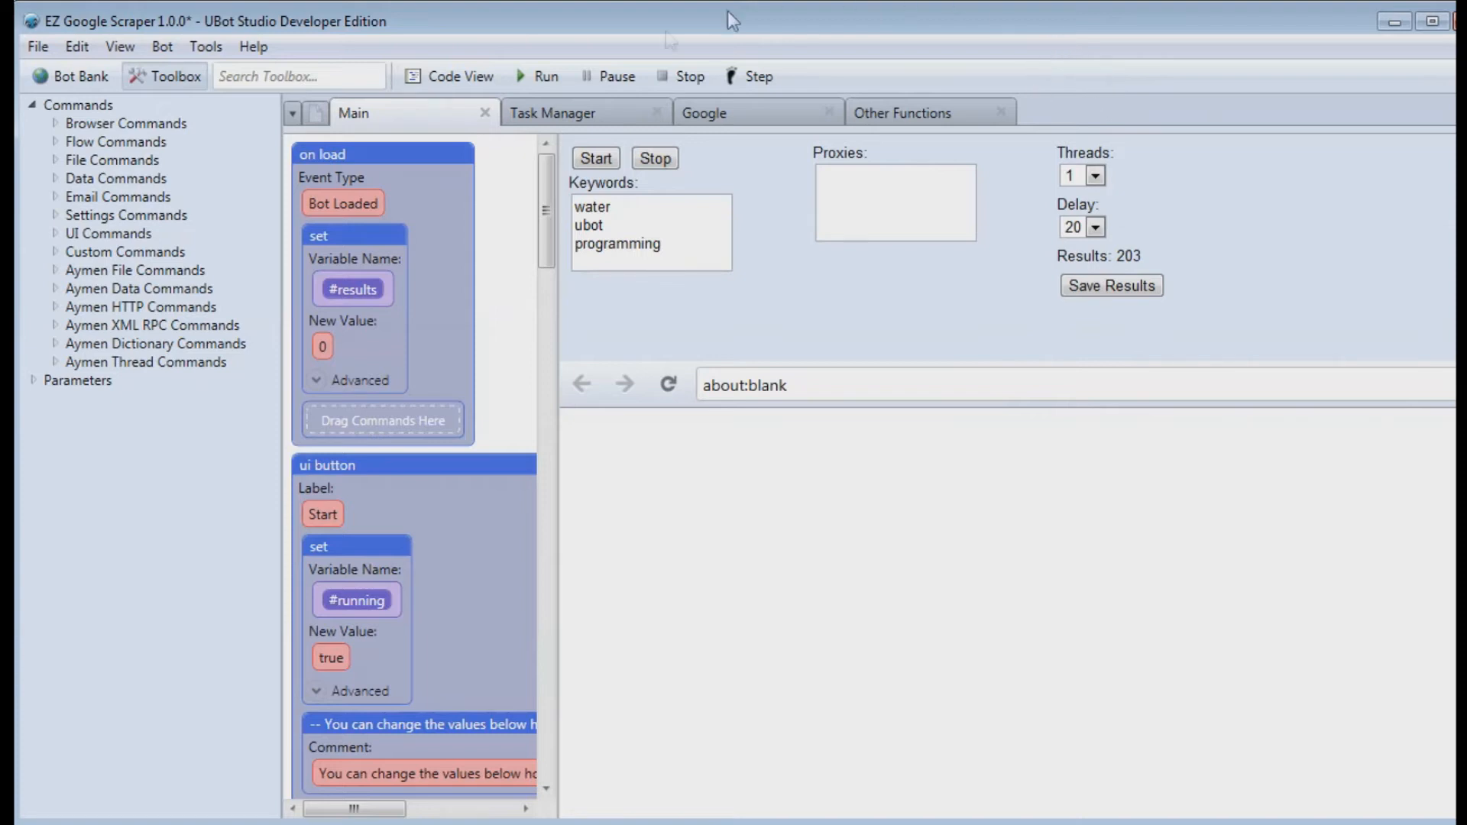
{"action": "mouse_move", "coordinate": [1085, 47]}
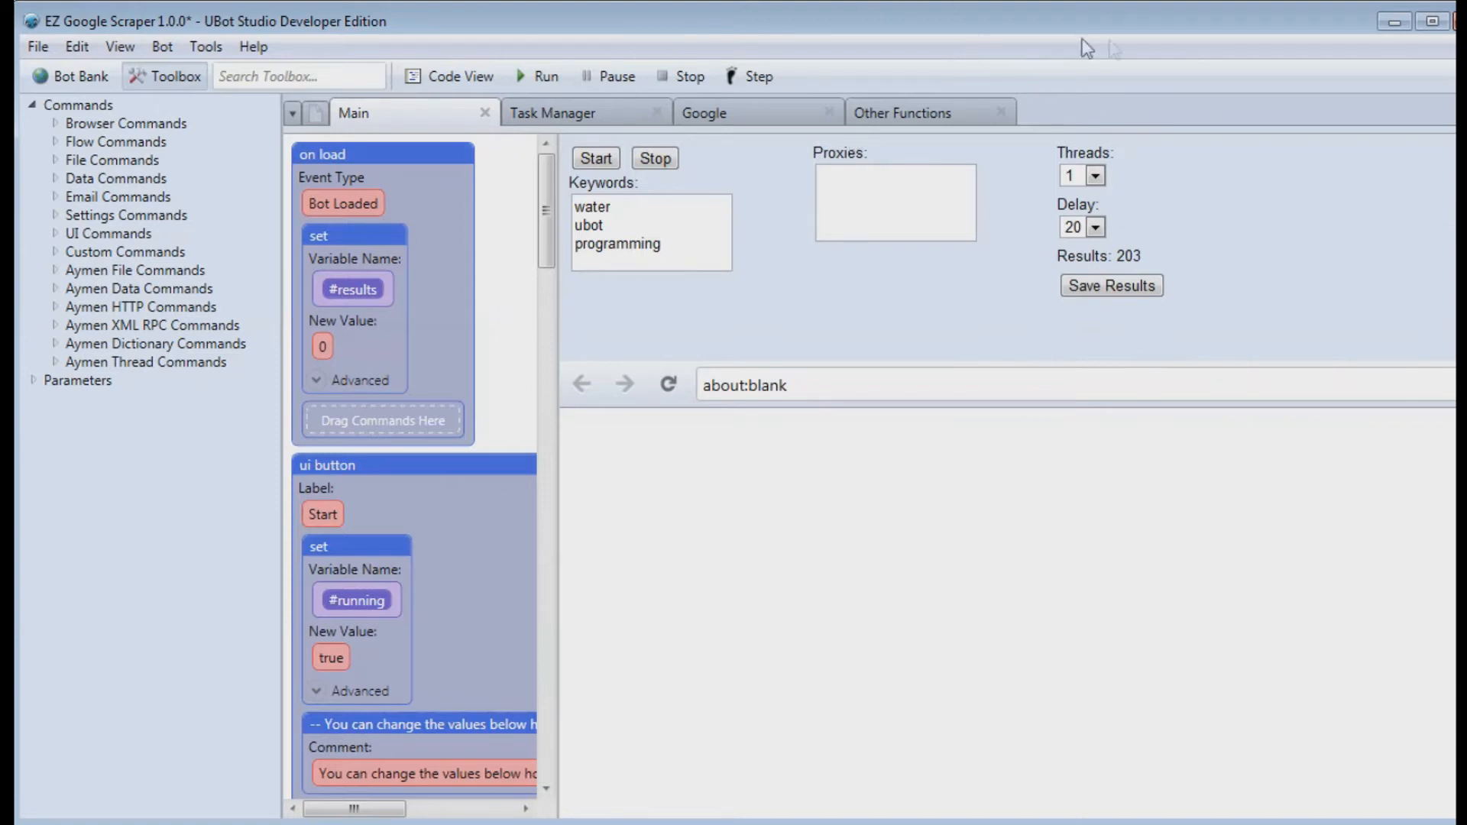
{"action": "mouse_move", "coordinate": [1091, 107]}
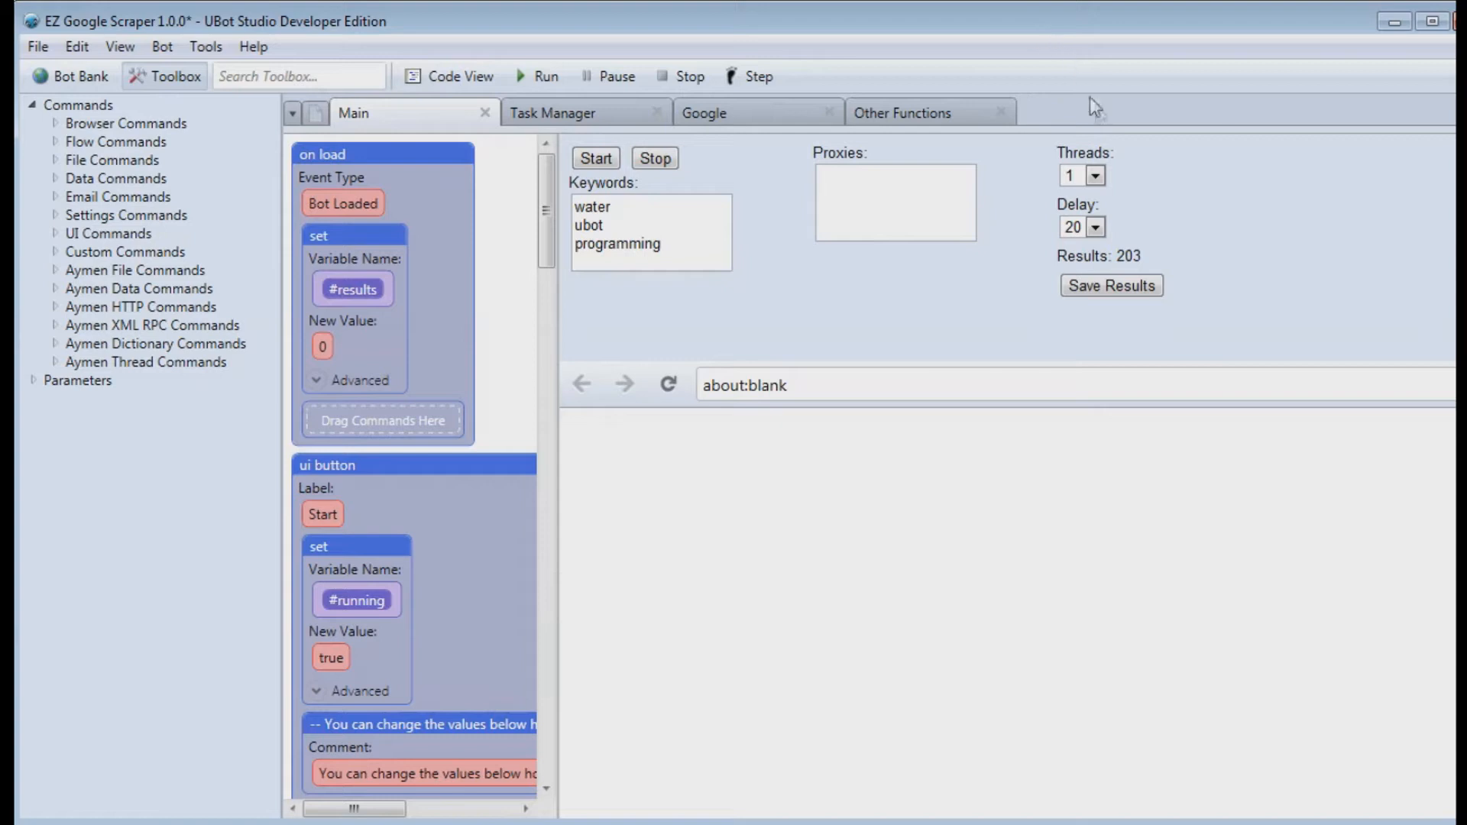
{"action": "mouse_move", "coordinate": [1106, 90]}
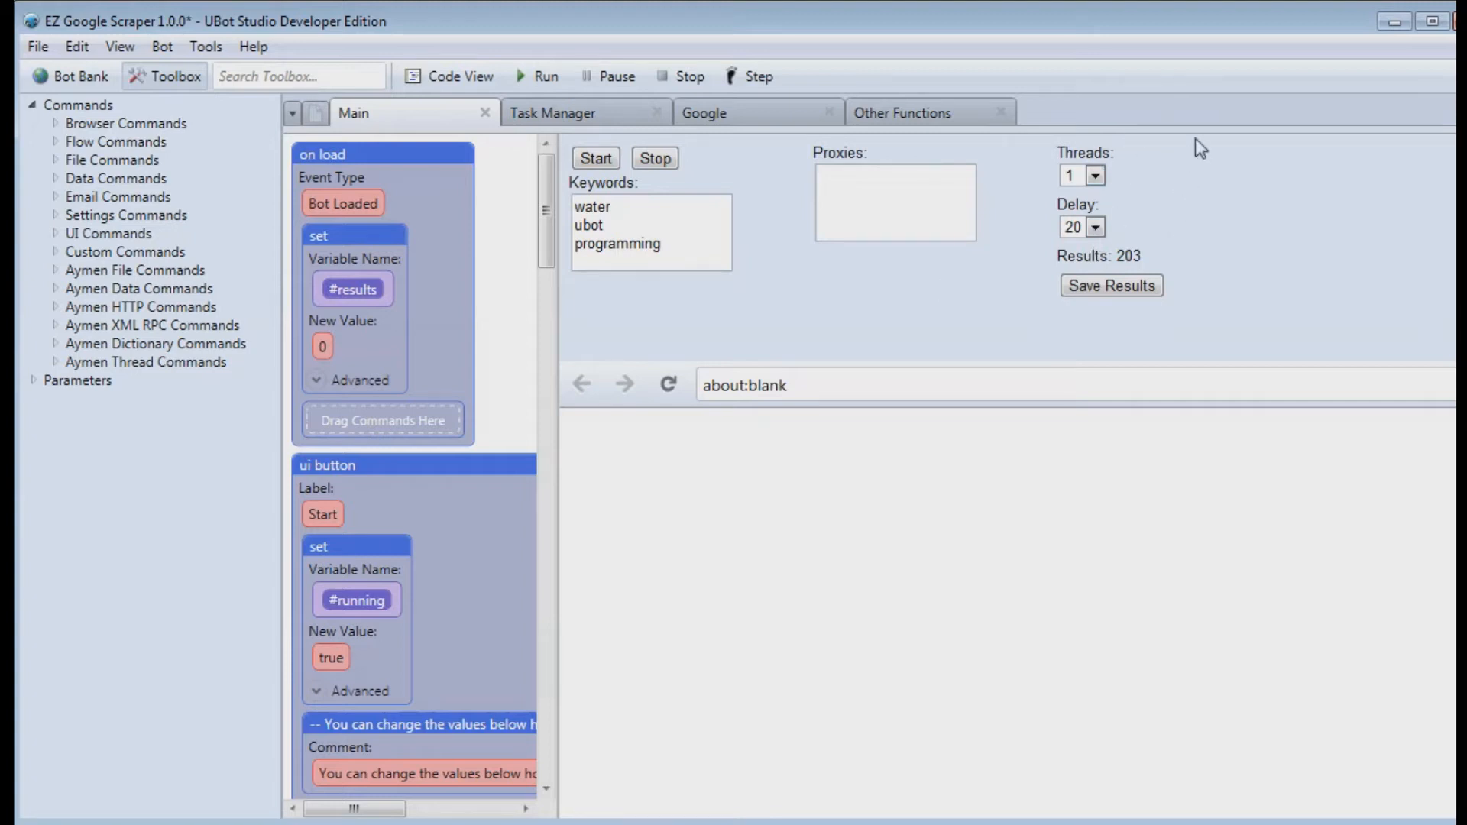
{"action": "mouse_move", "coordinate": [1067, 199]}
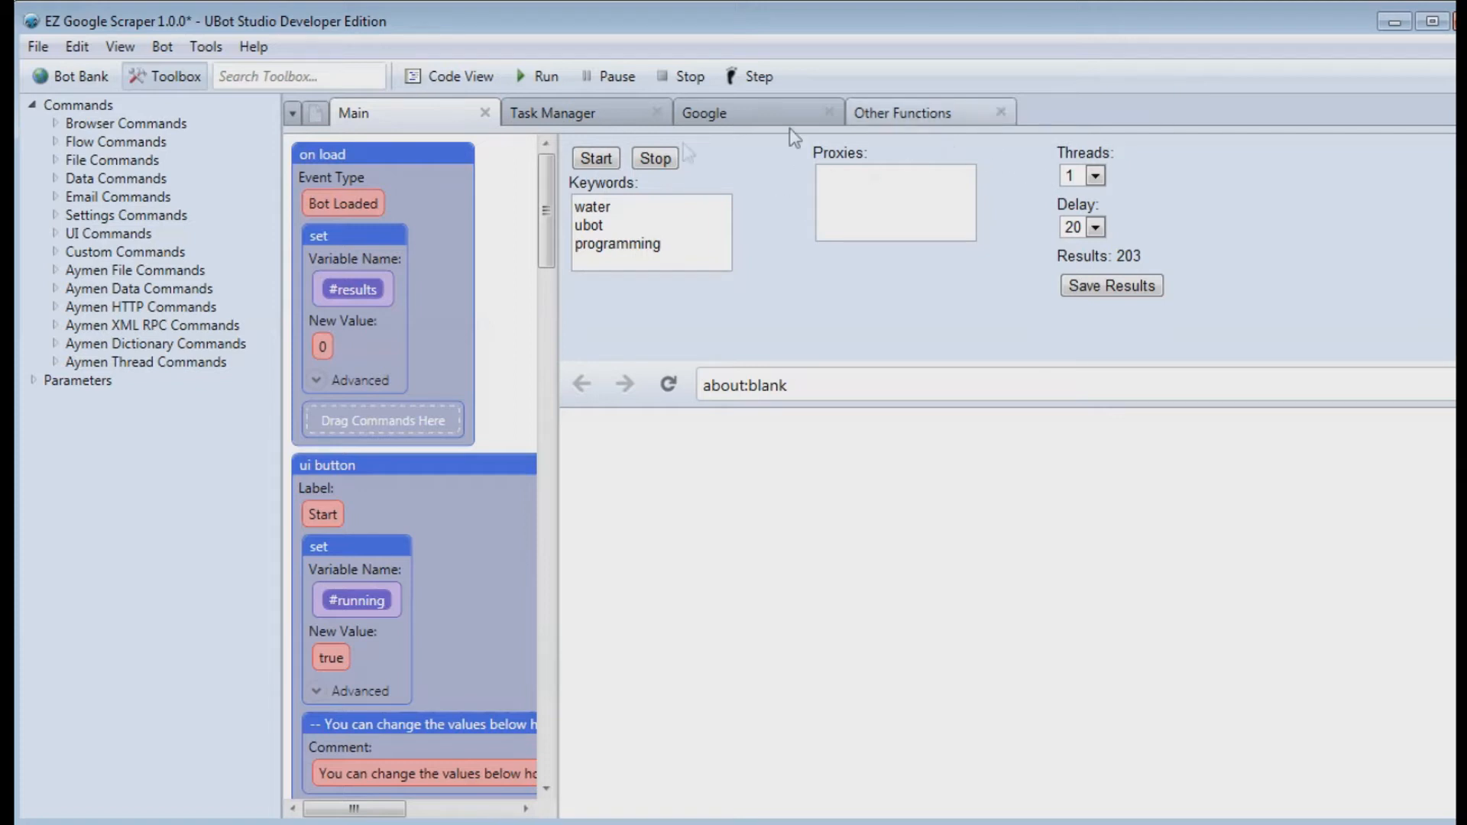
{"action": "left_click", "coordinate": [719, 113]}
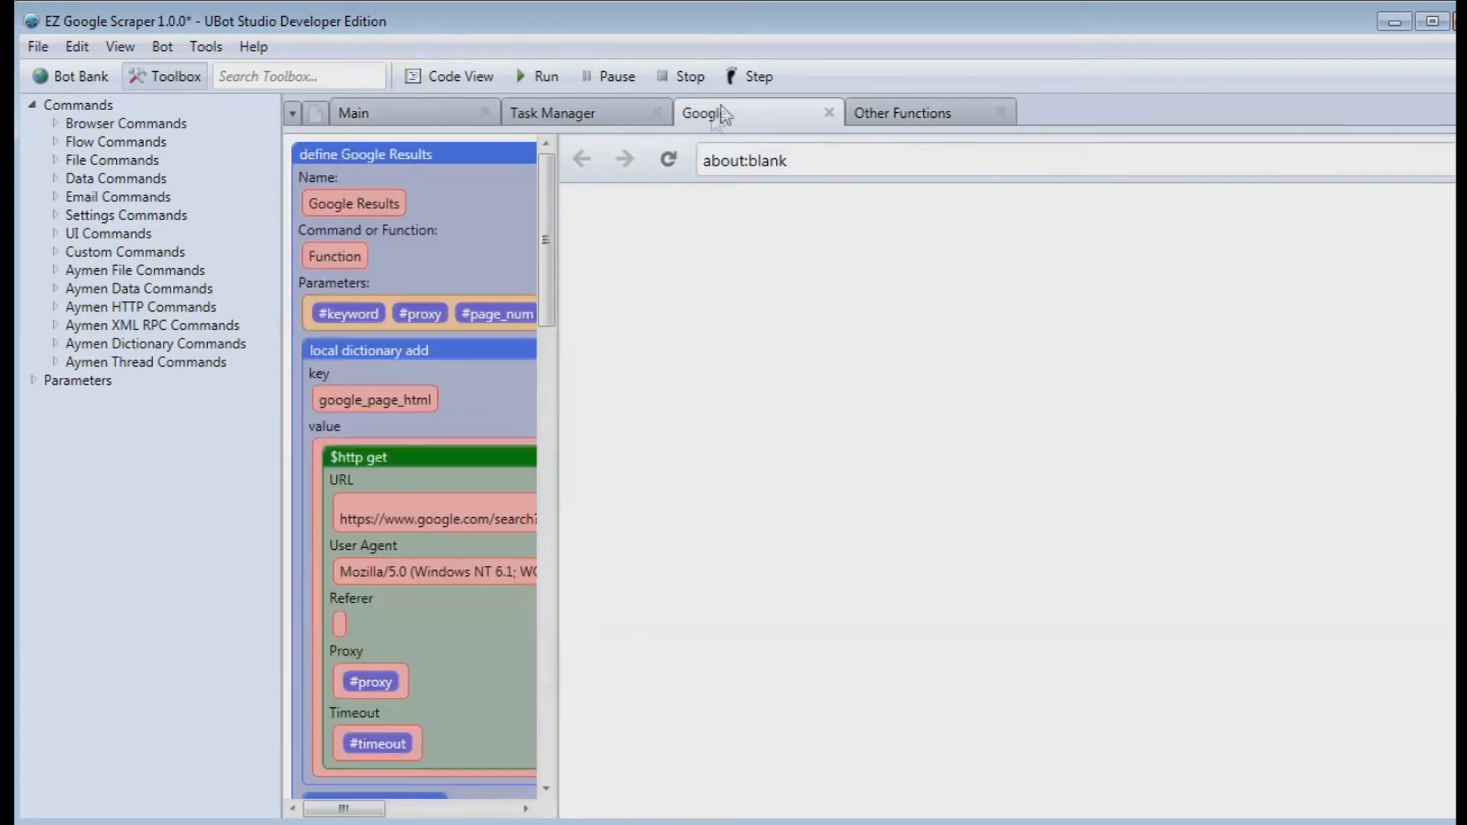
{"action": "mouse_move", "coordinate": [565, 212]}
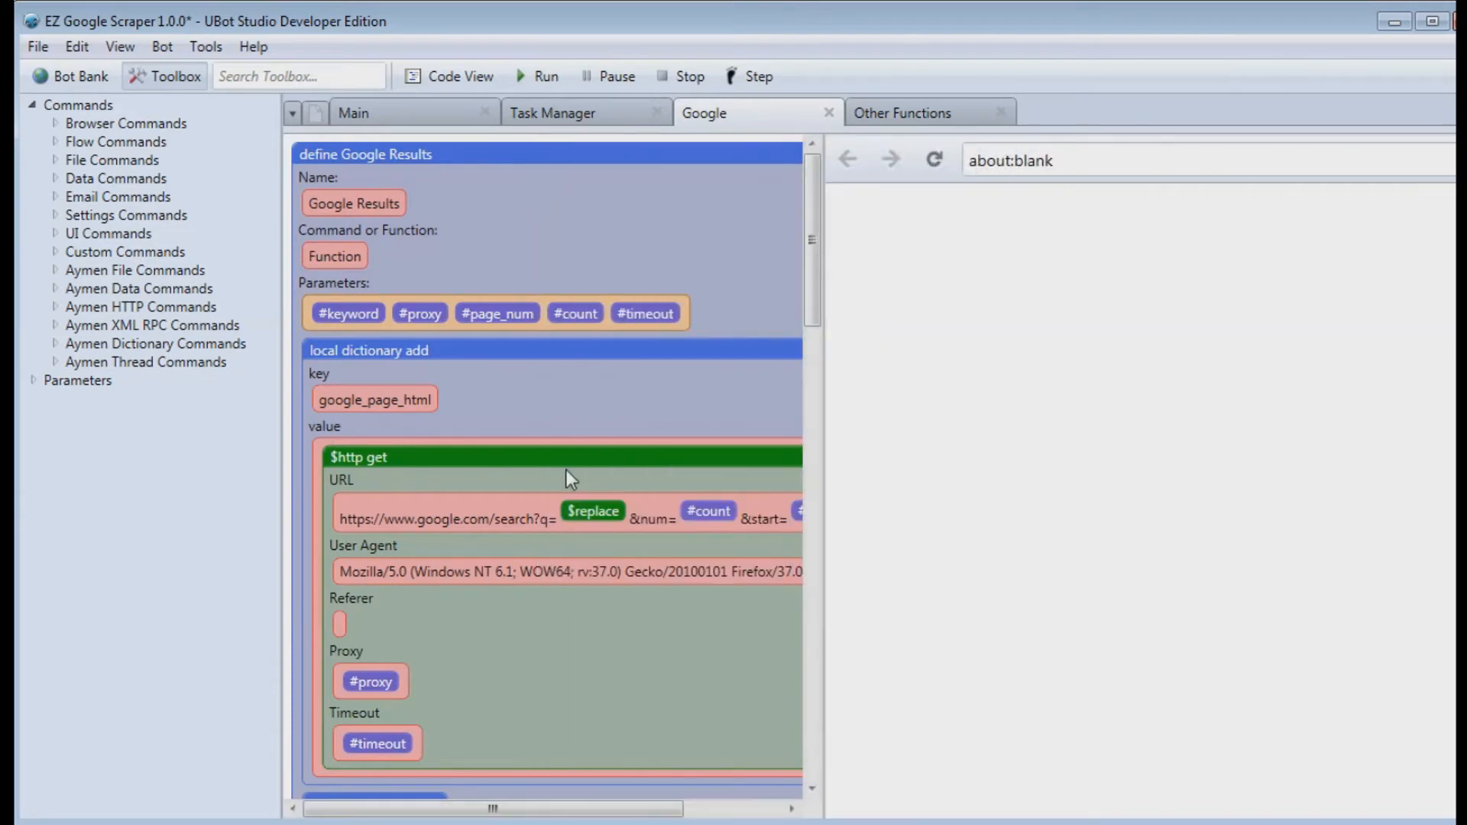
{"action": "scroll", "scroll_direction": "down", "scroll_amount": 3}
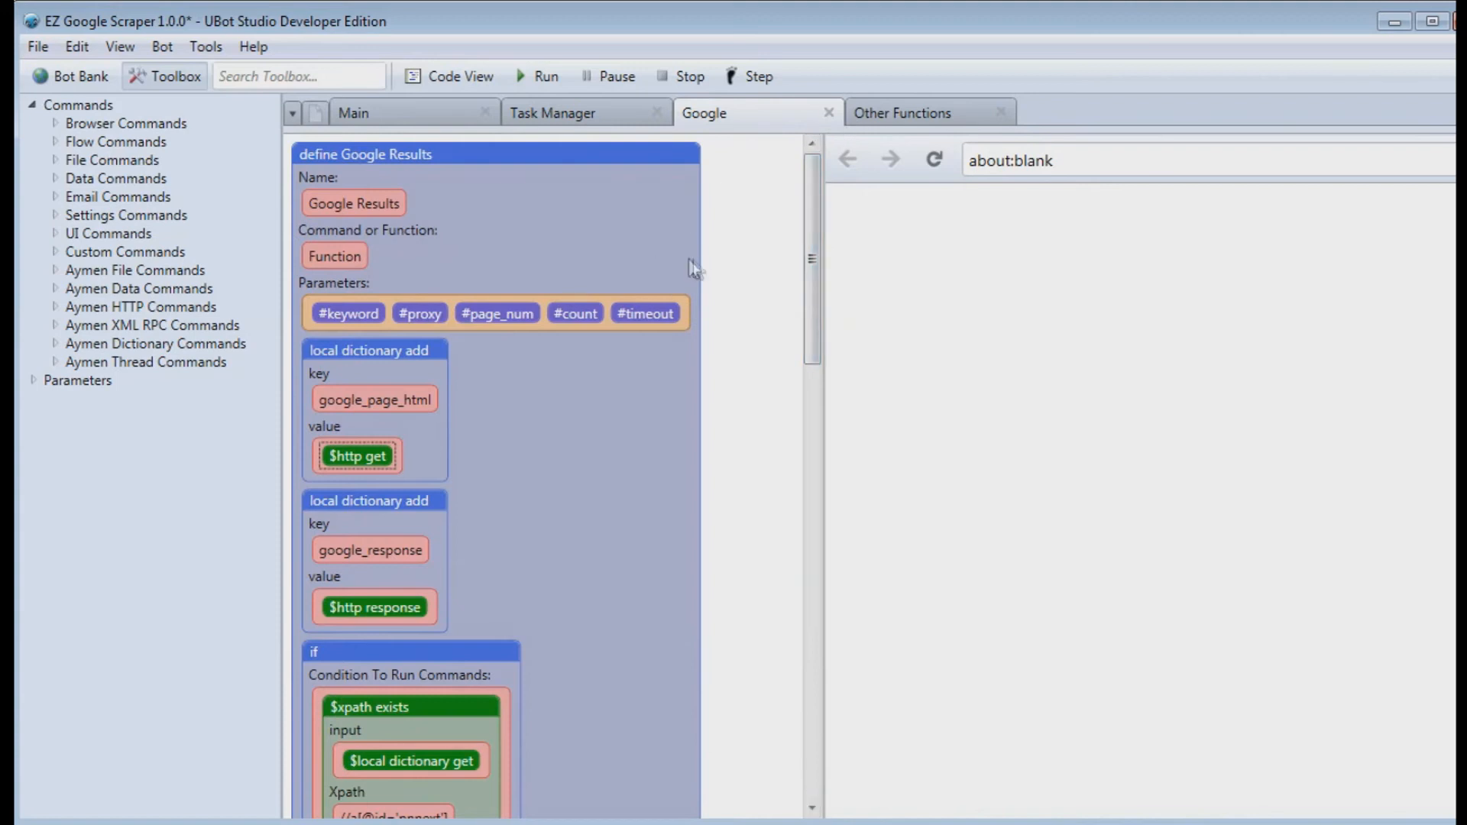
{"action": "mouse_move", "coordinate": [832, 235]}
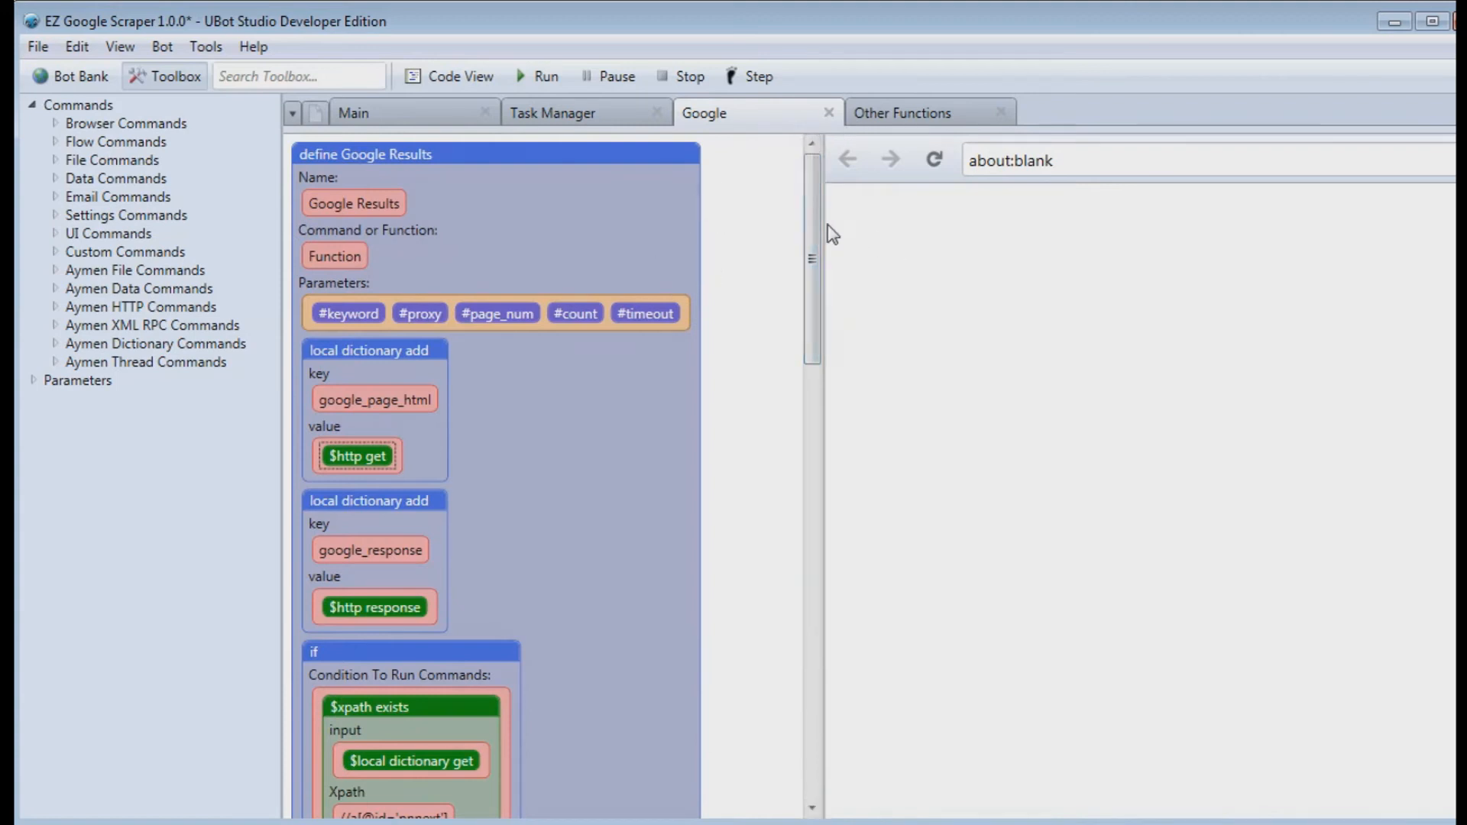
{"action": "left_click", "coordinate": [355, 113]}
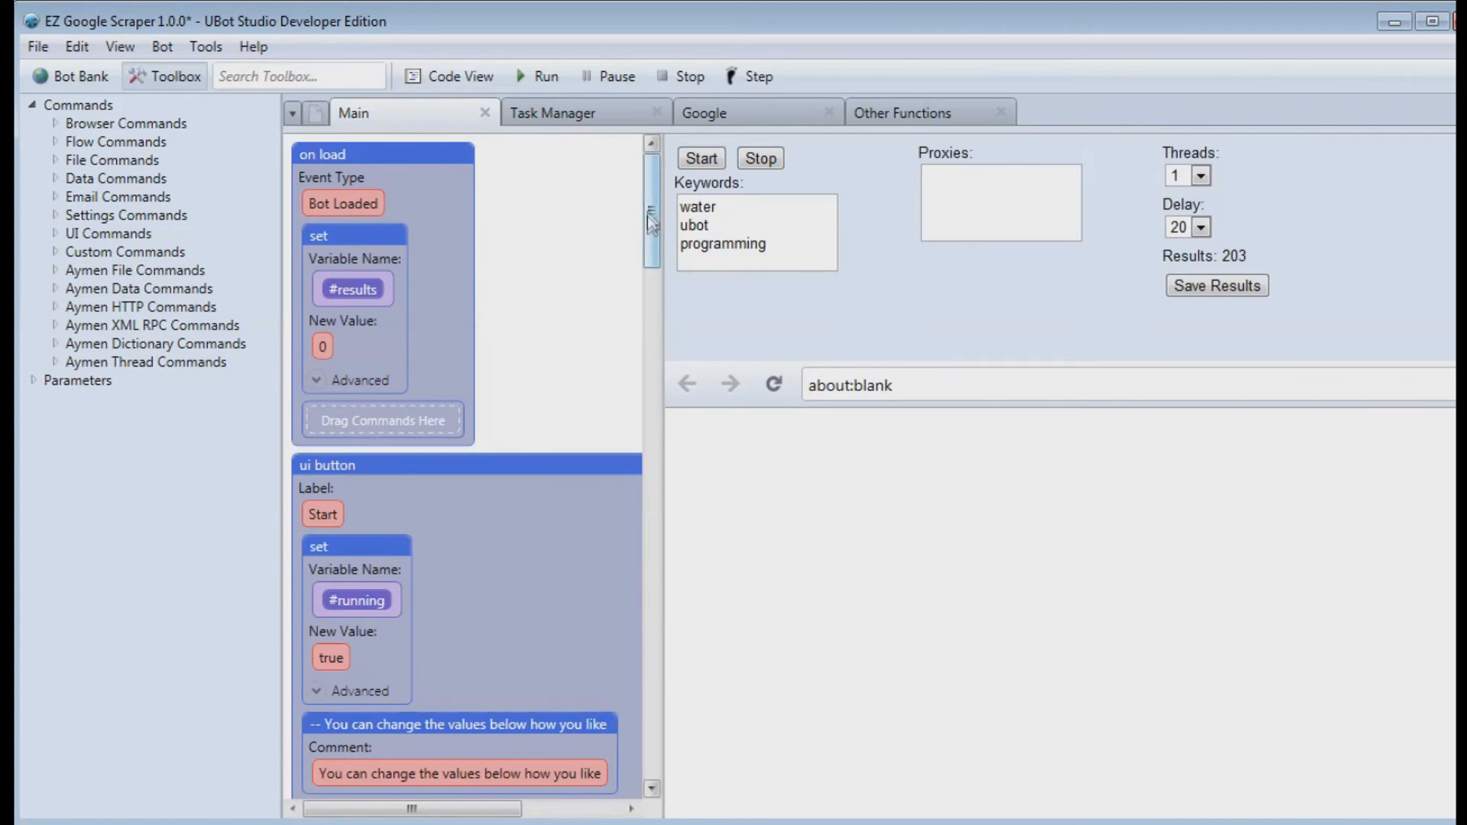
{"action": "scroll", "scroll_direction": "down", "scroll_amount": 3}
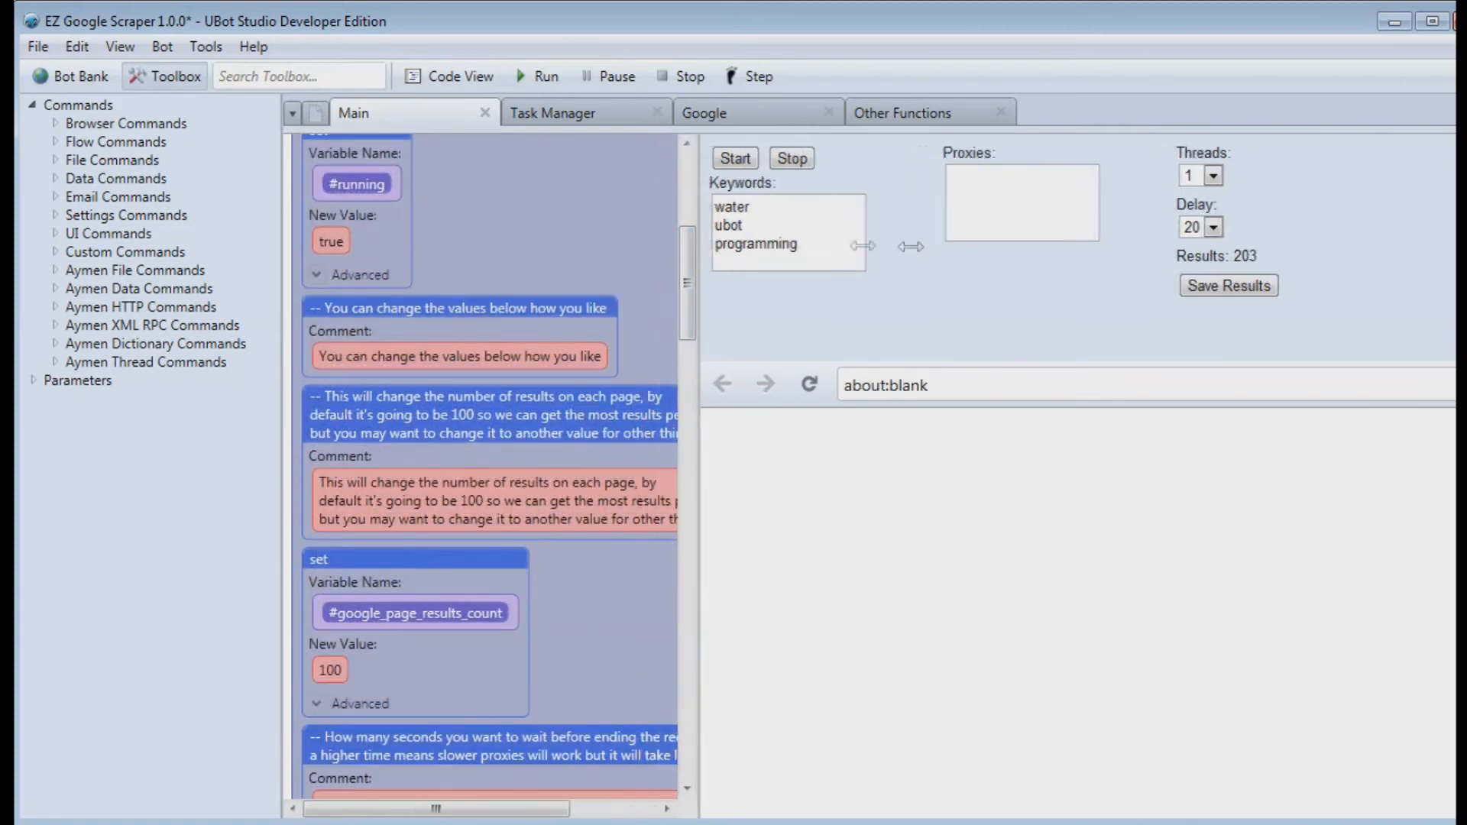
{"action": "scroll", "scroll_direction": "down", "scroll_amount": 3}
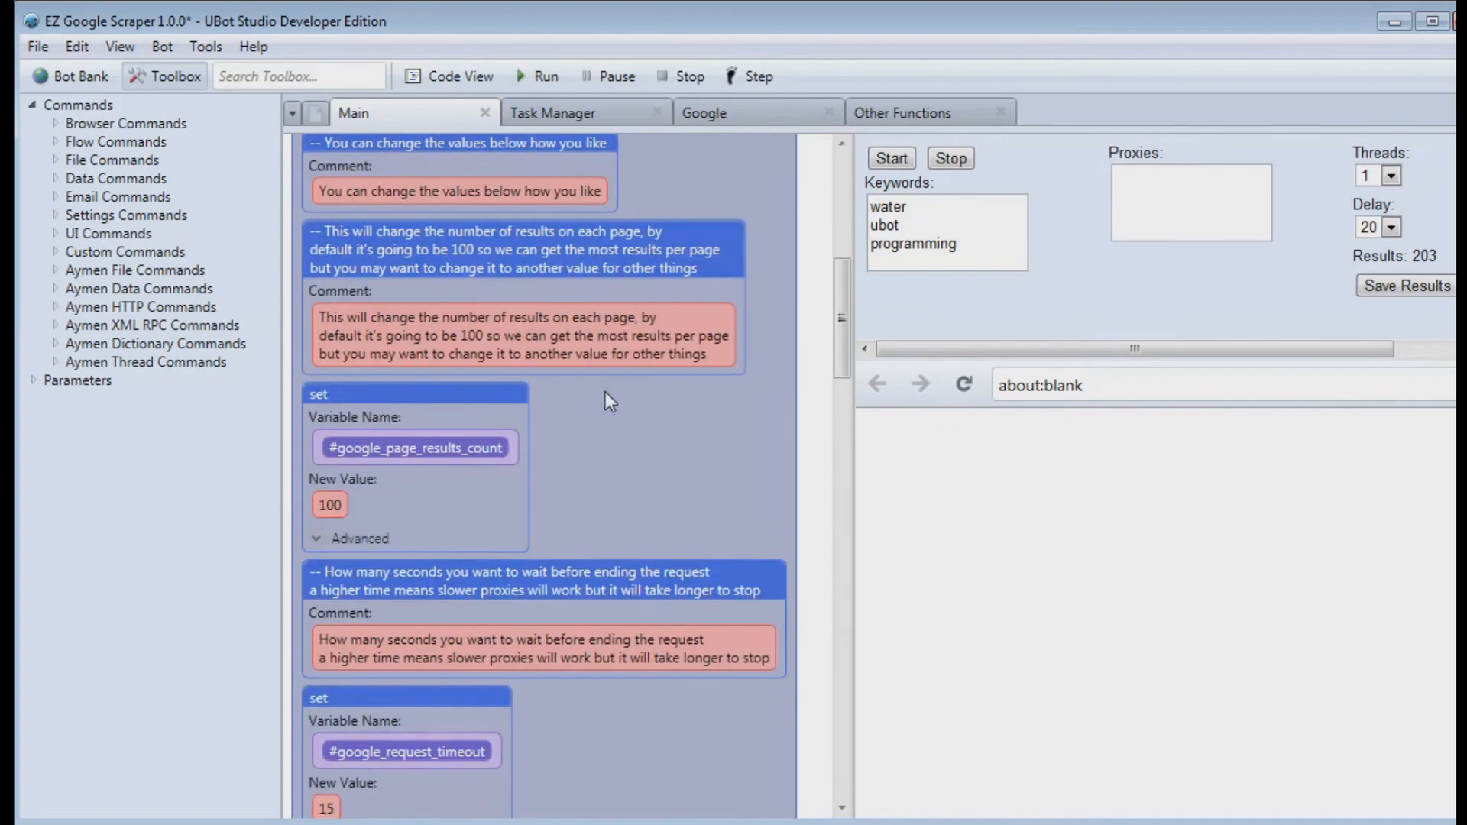
{"action": "scroll", "scroll_direction": "down", "scroll_amount": 3}
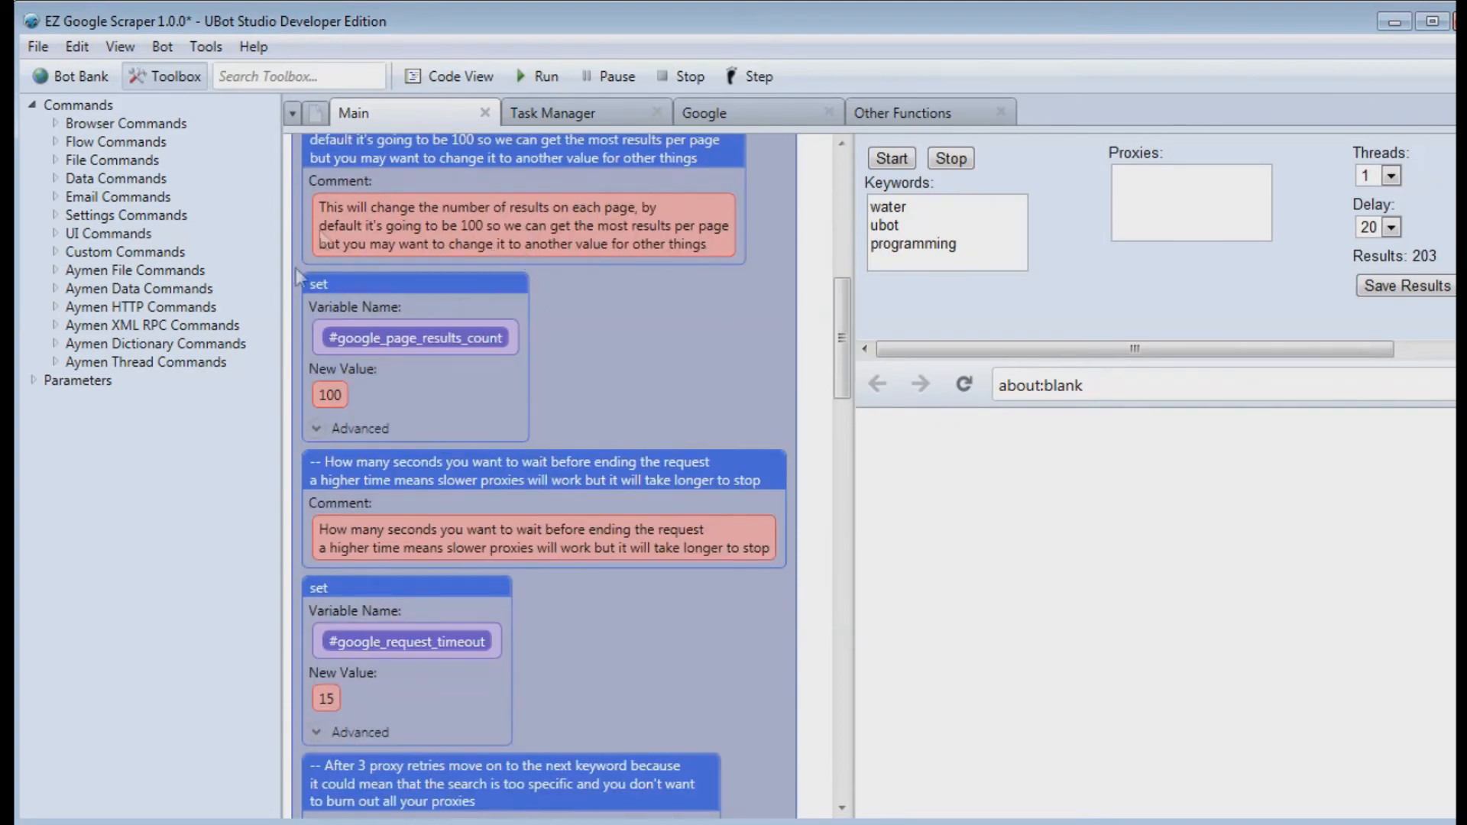
{"action": "mouse_move", "coordinate": [470, 364]}
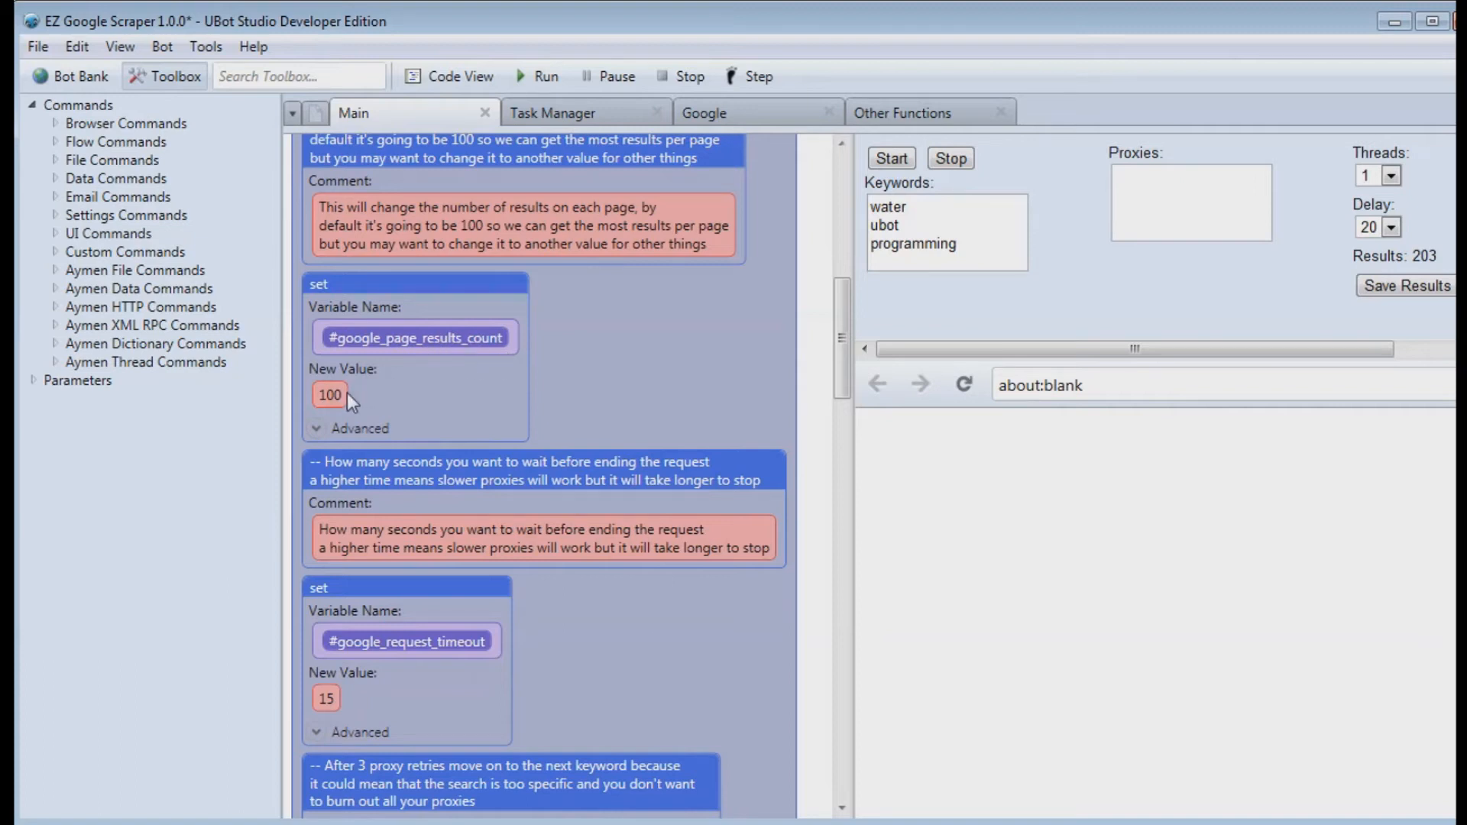
{"action": "mouse_move", "coordinate": [361, 357]}
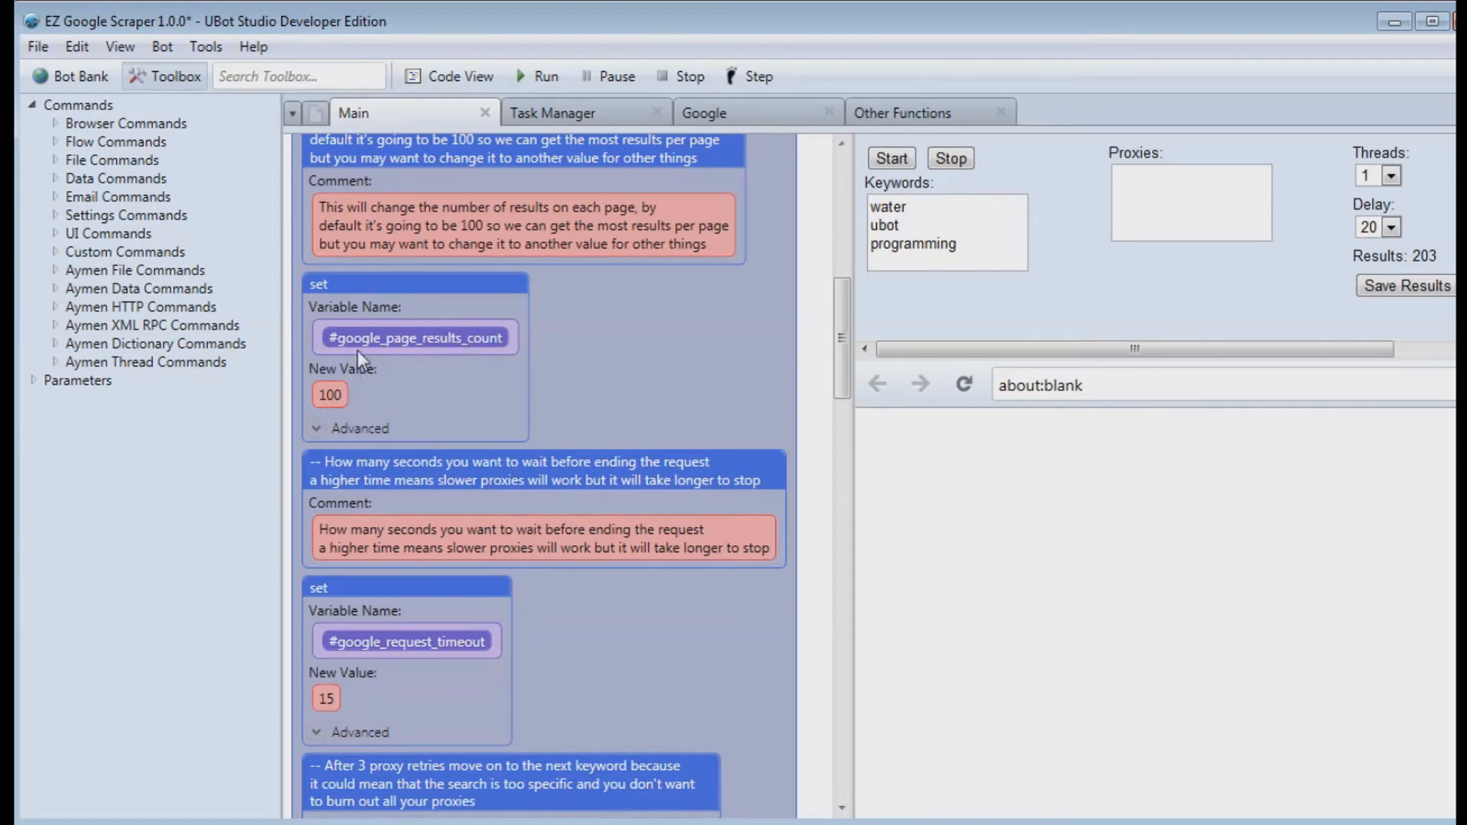
{"action": "mouse_move", "coordinate": [411, 329]}
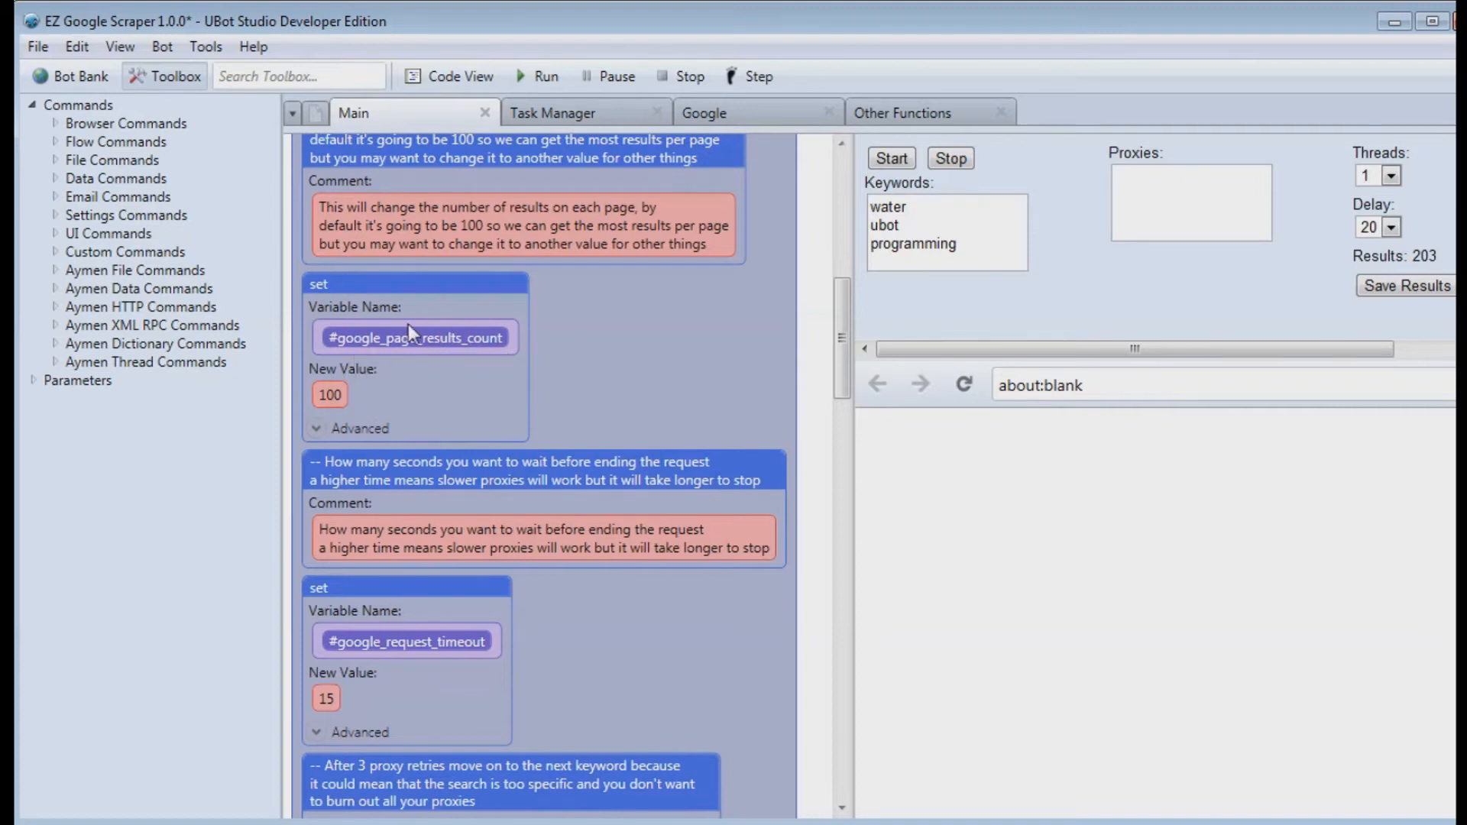
{"action": "scroll", "scroll_direction": "down", "scroll_amount": 3}
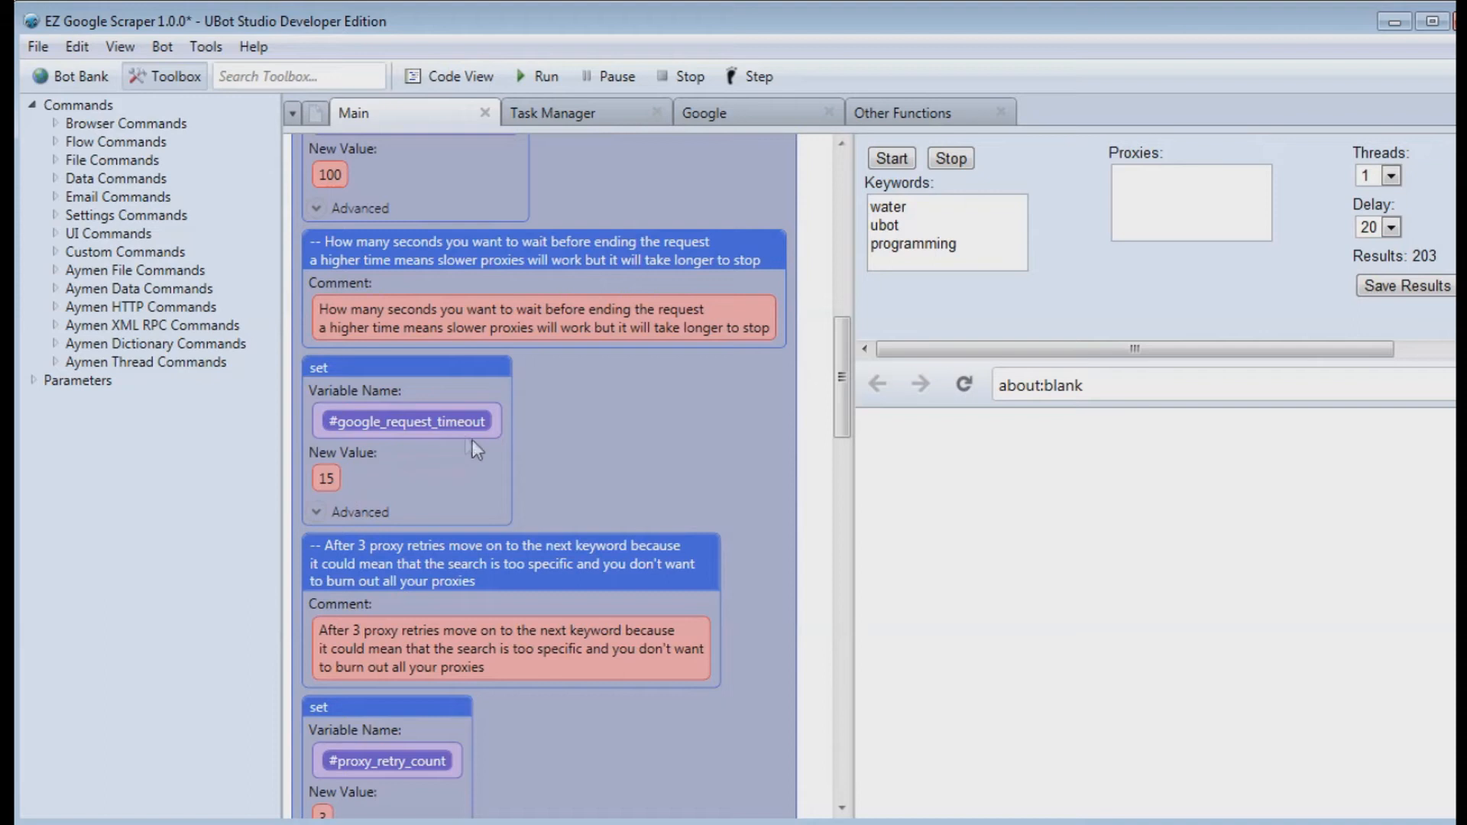
{"action": "scroll", "scroll_direction": "down", "scroll_amount": 3}
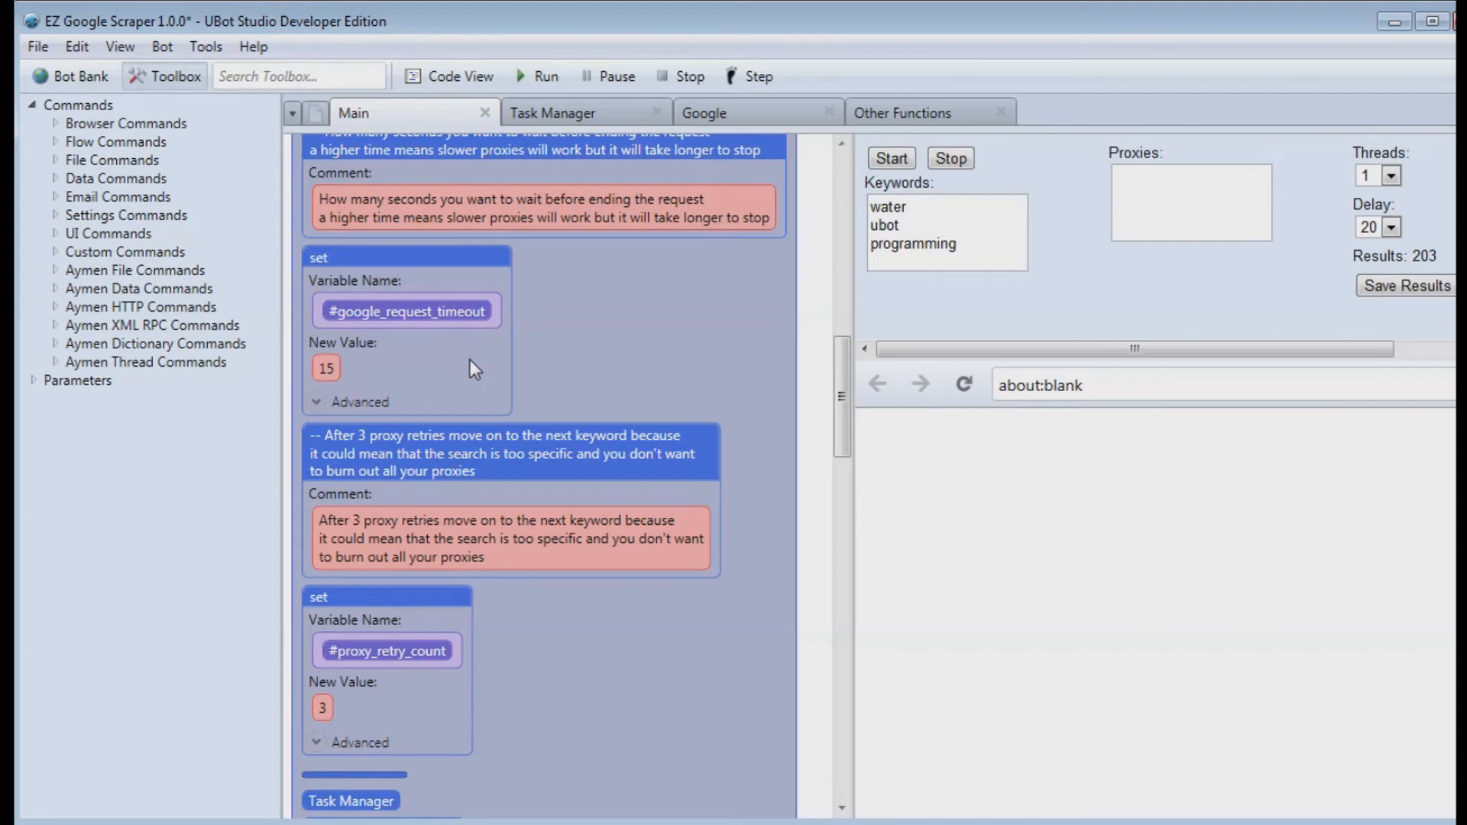
{"action": "mouse_move", "coordinate": [494, 352]}
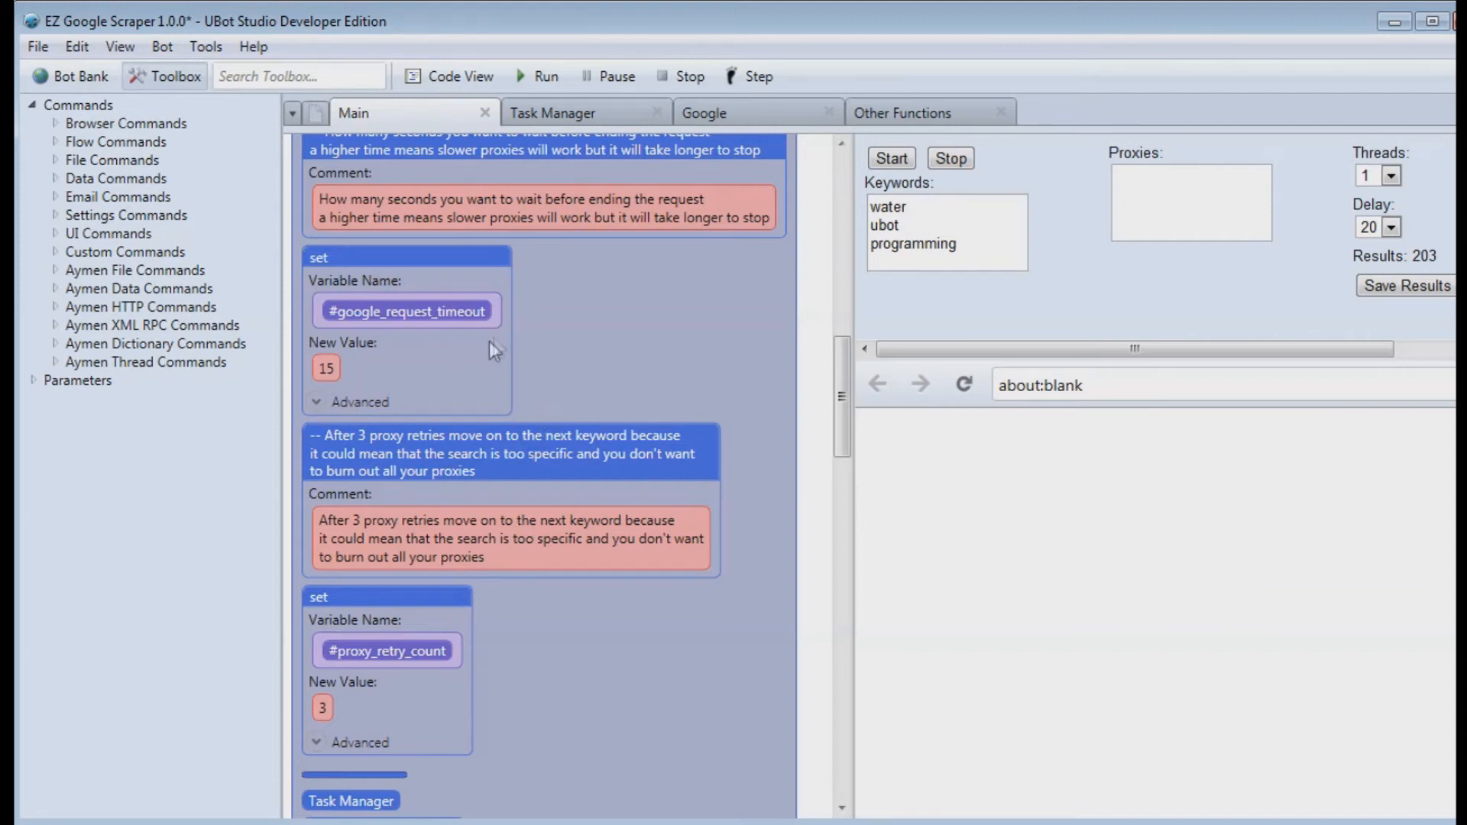
{"action": "mouse_move", "coordinate": [468, 349]}
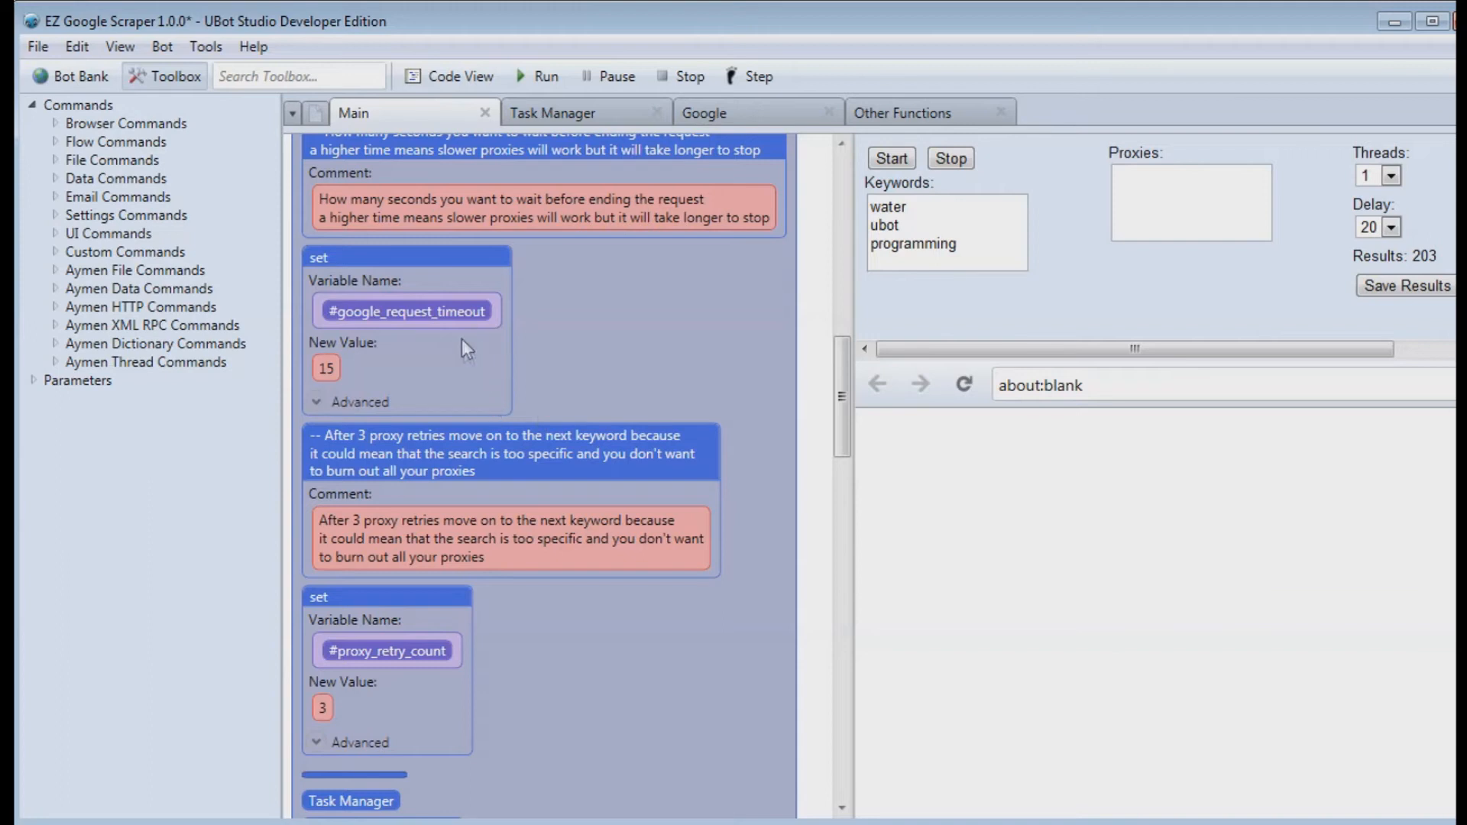
{"action": "mouse_move", "coordinate": [465, 401]}
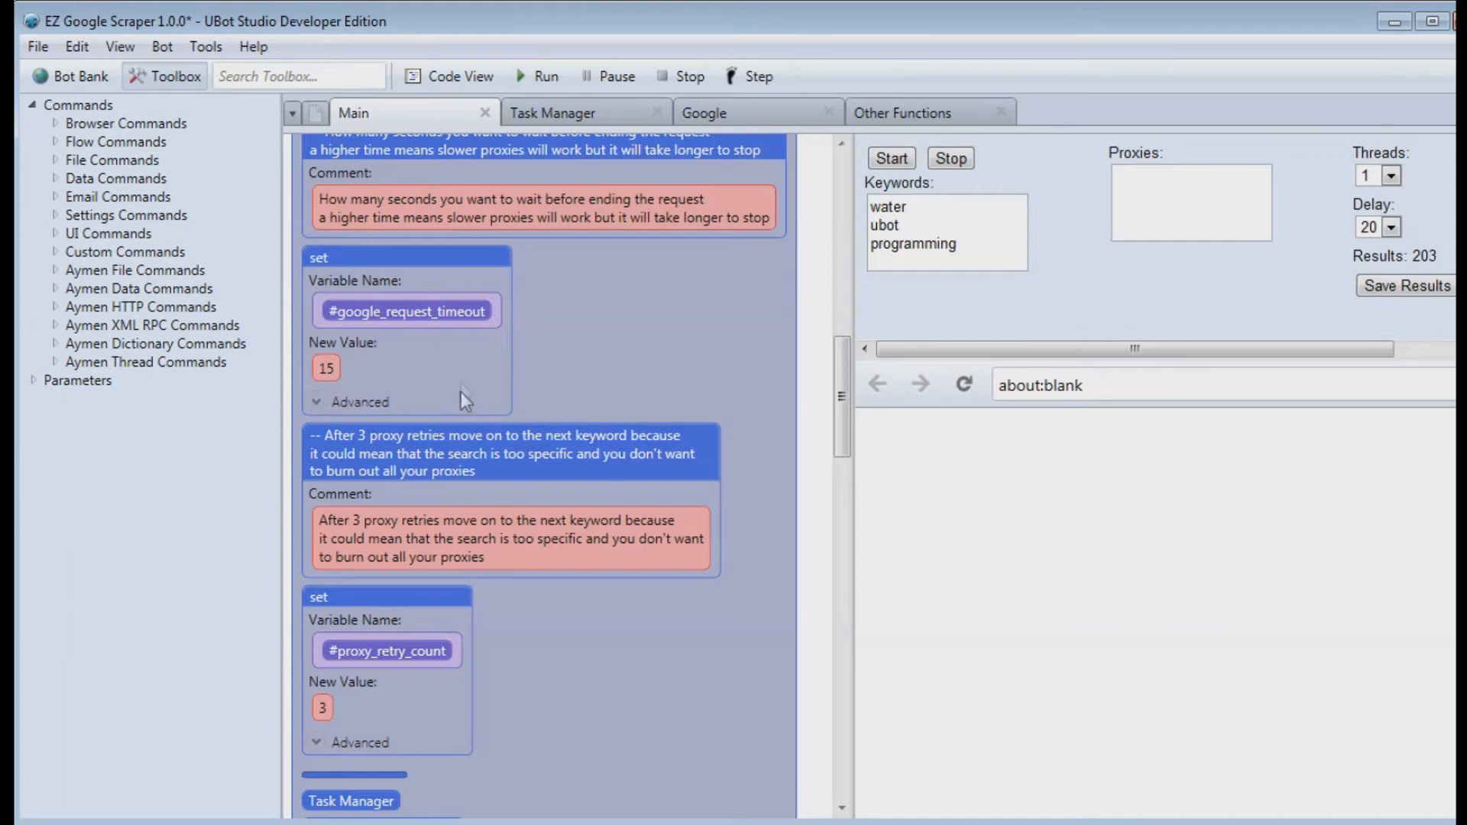
{"action": "mouse_move", "coordinate": [478, 391]}
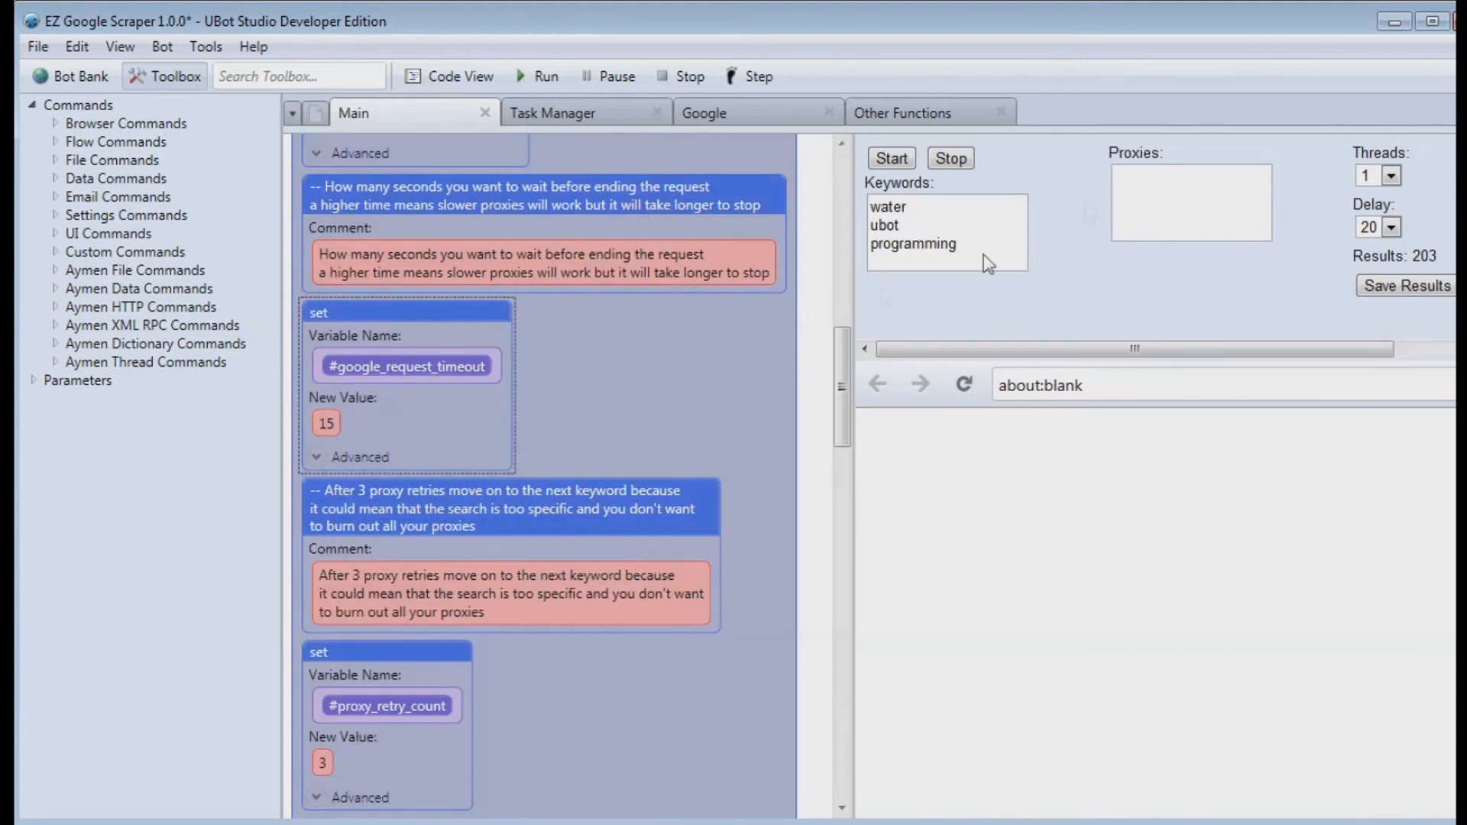
{"action": "mouse_move", "coordinate": [333, 441]}
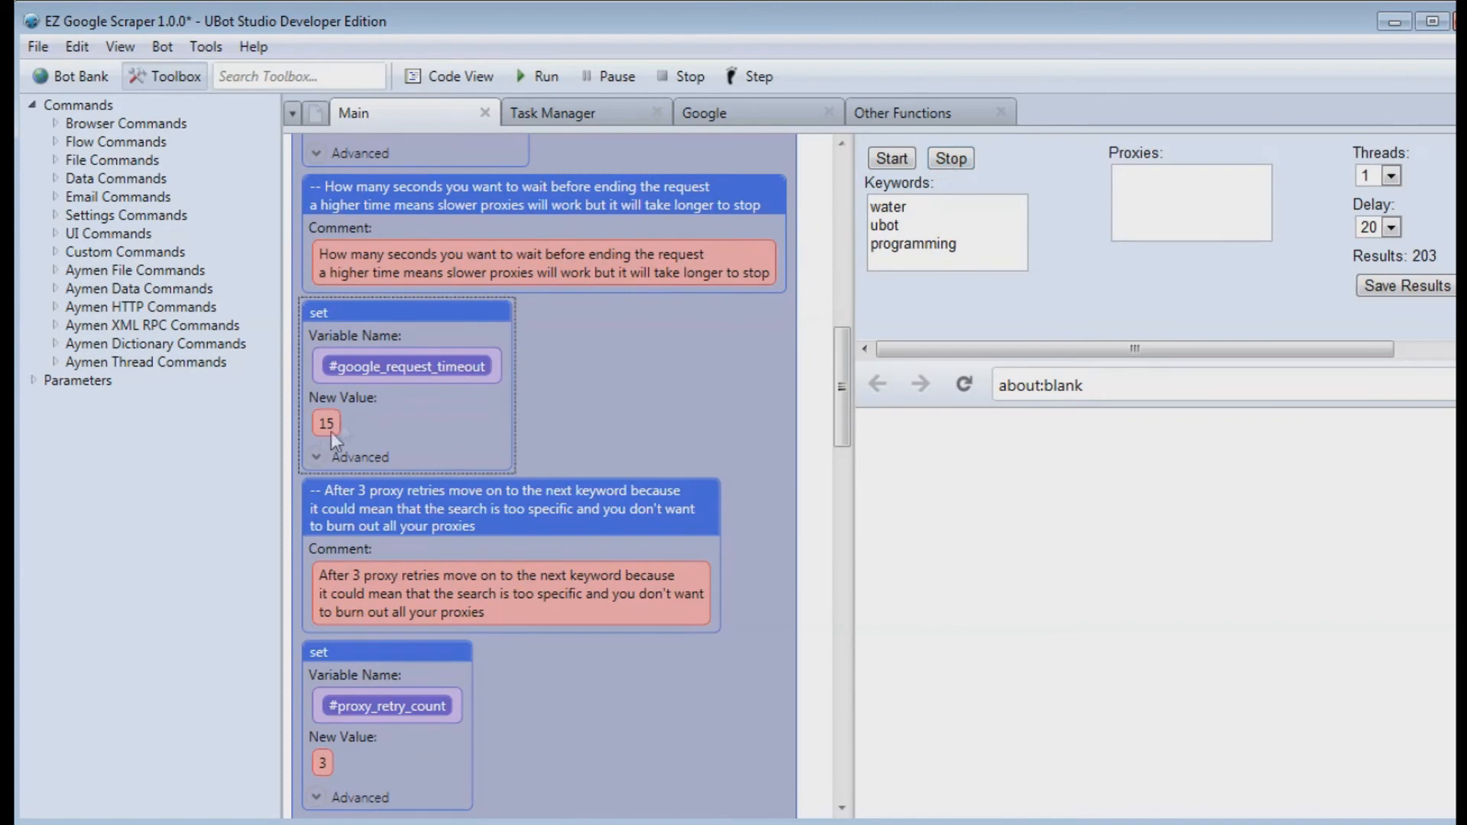
{"action": "mouse_move", "coordinate": [399, 434]}
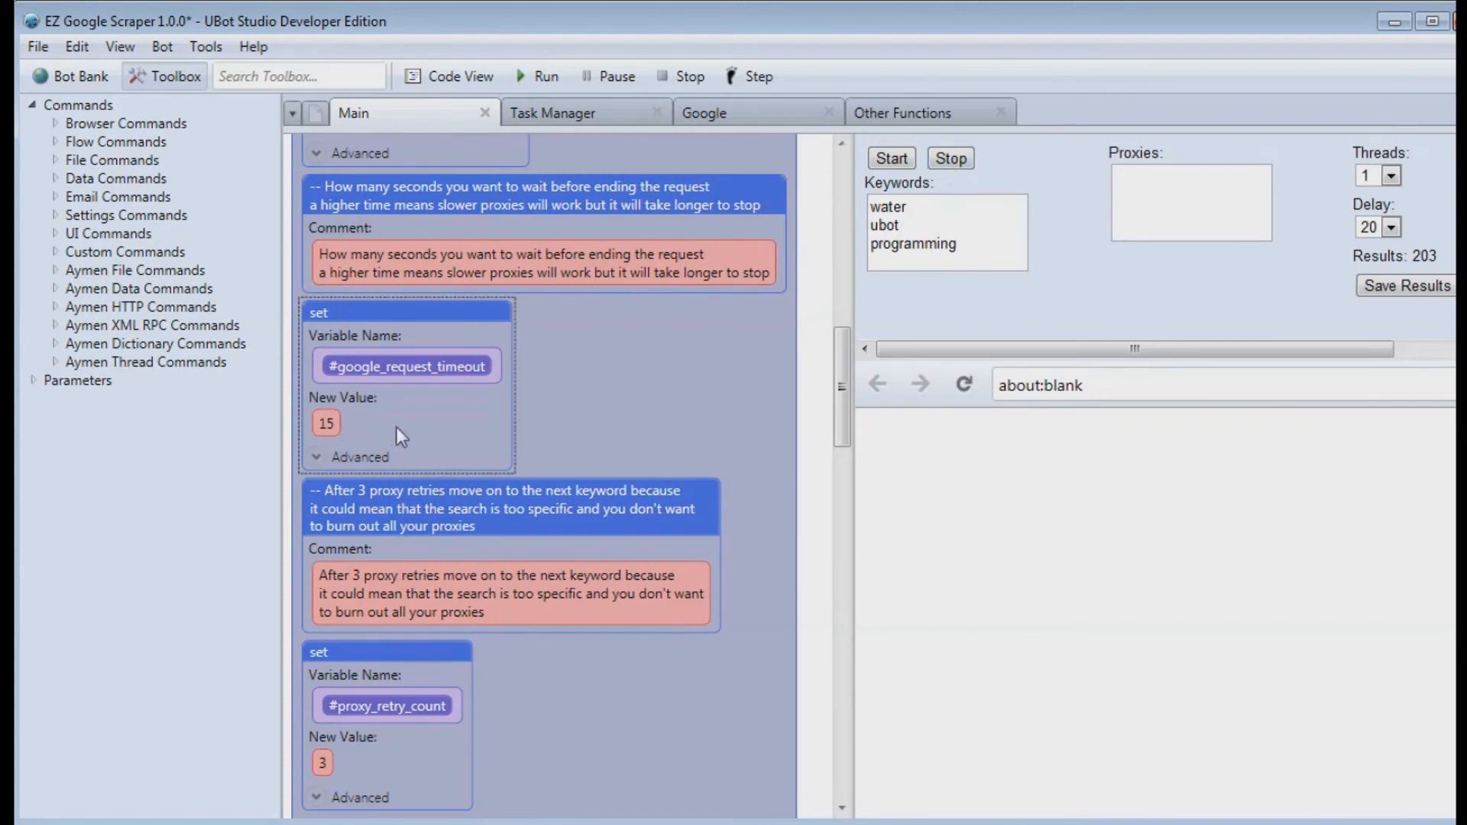
{"action": "mouse_move", "coordinate": [394, 551]}
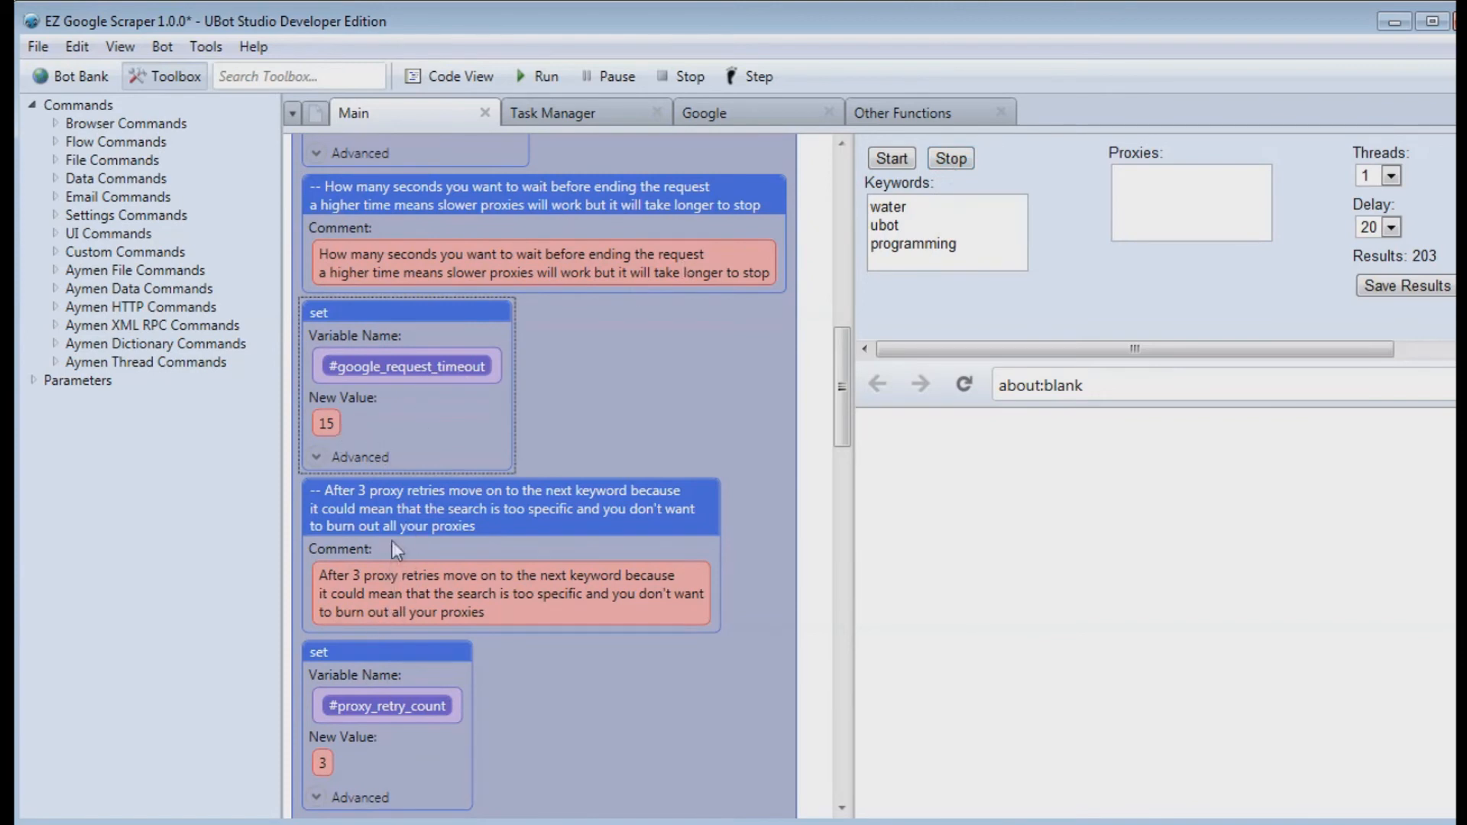
{"action": "mouse_move", "coordinate": [513, 513]}
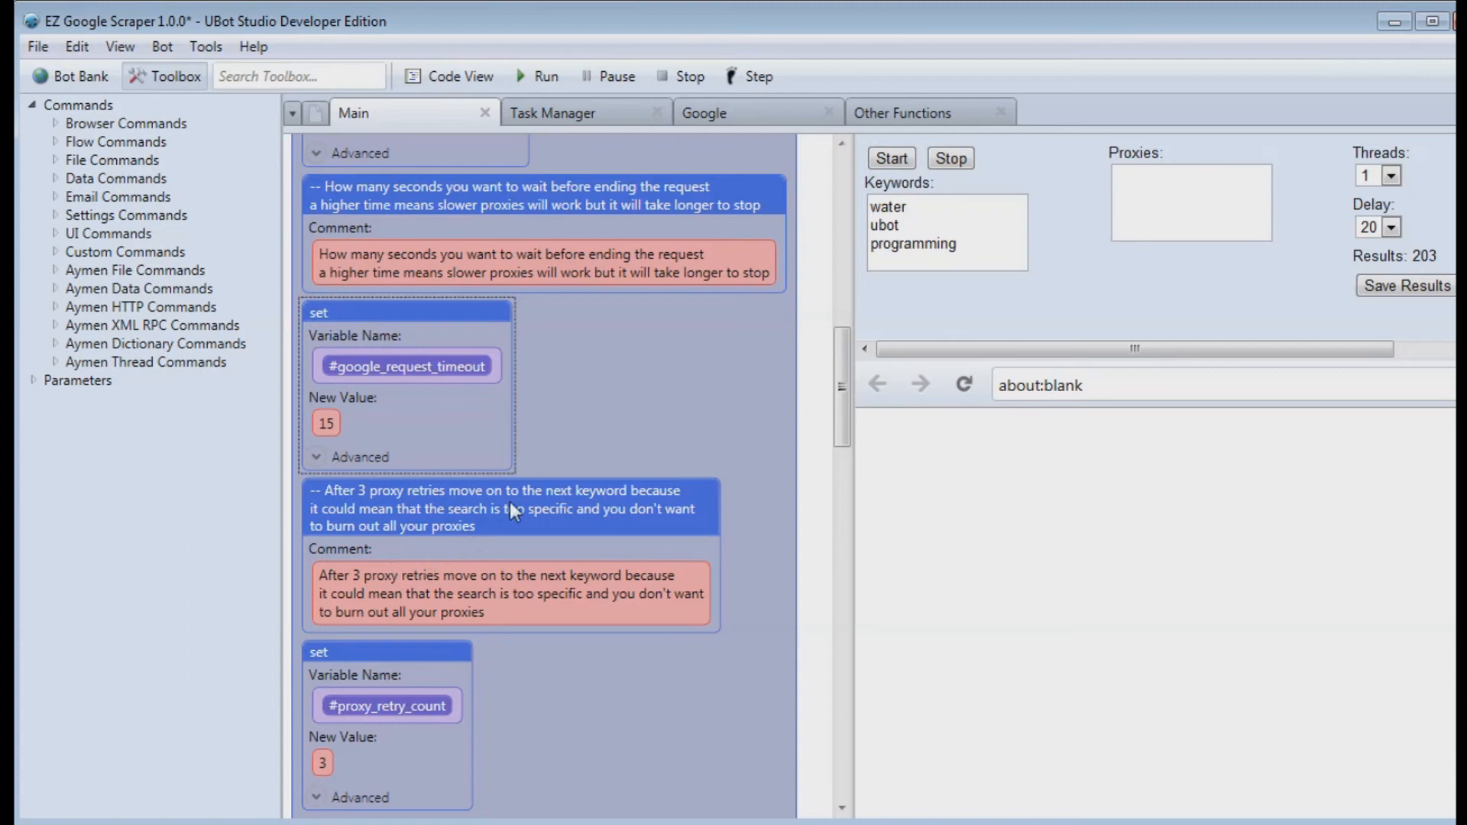
{"action": "mouse_move", "coordinate": [449, 419]}
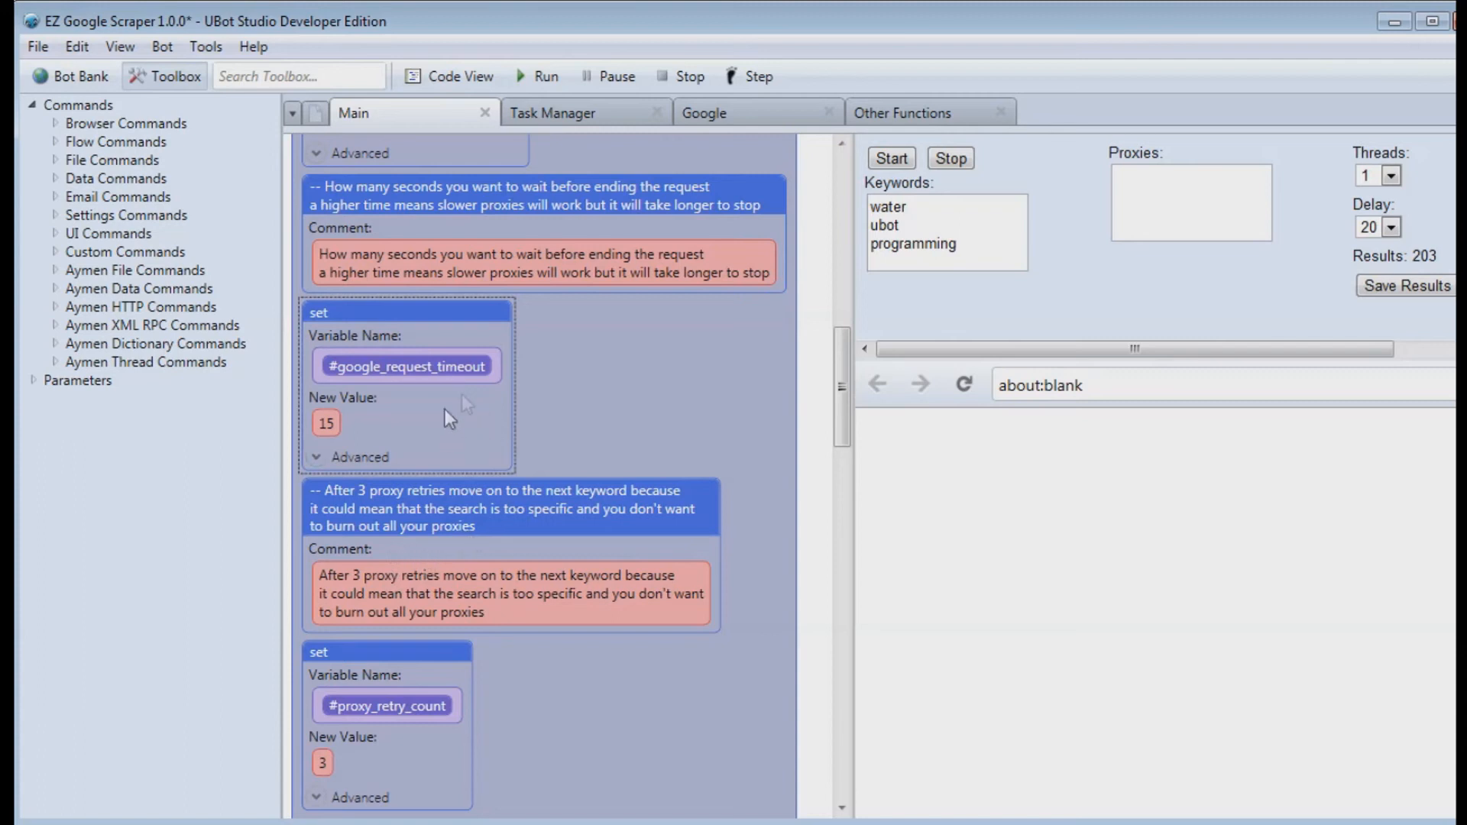
Step: Scroll the Main script past proxy_retry_count to the Task Manager and Stop button block
{"action": "scroll", "scroll_direction": "down", "scroll_amount": 3}
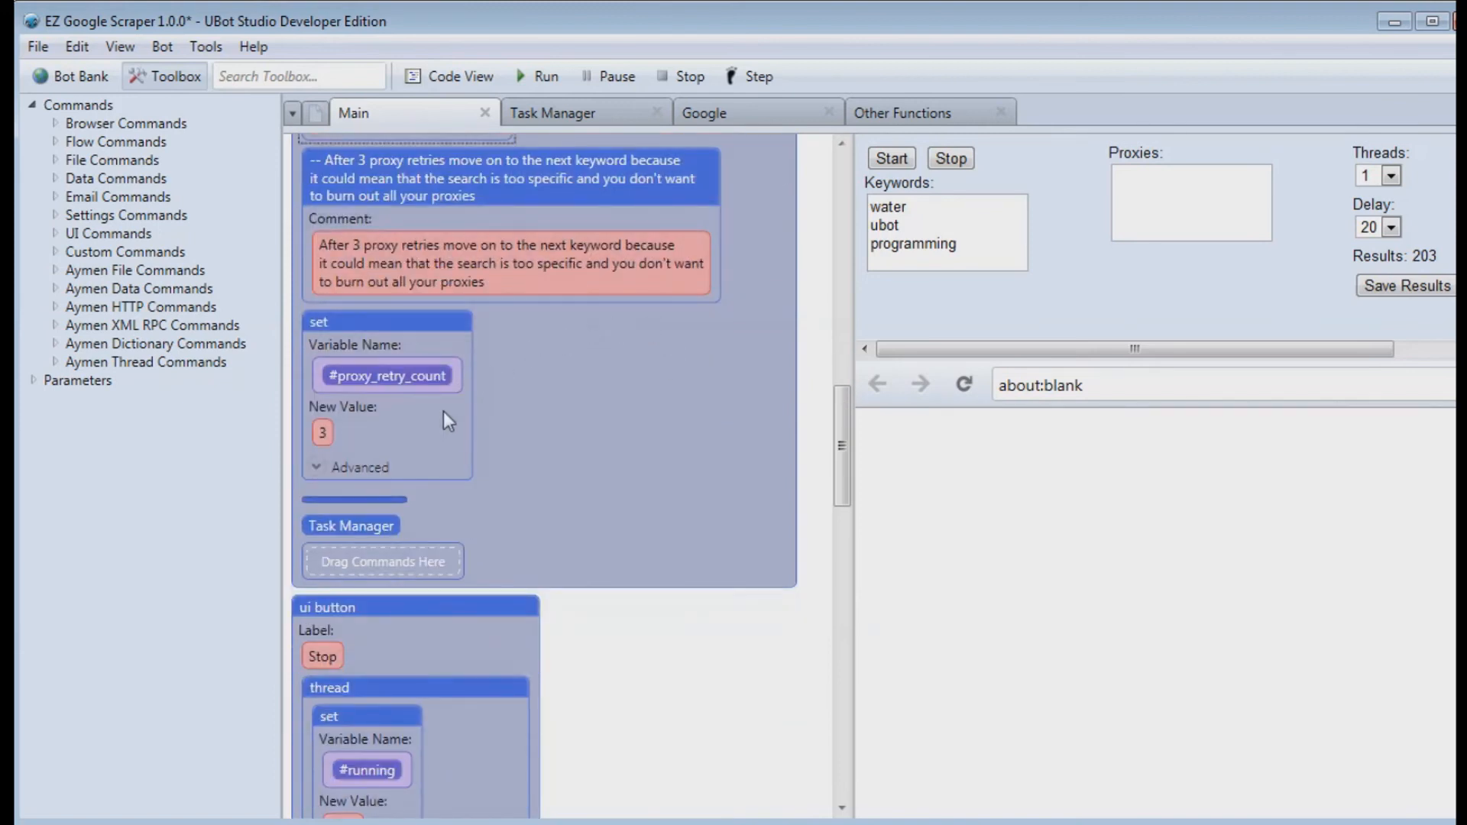
{"action": "mouse_move", "coordinate": [416, 440]}
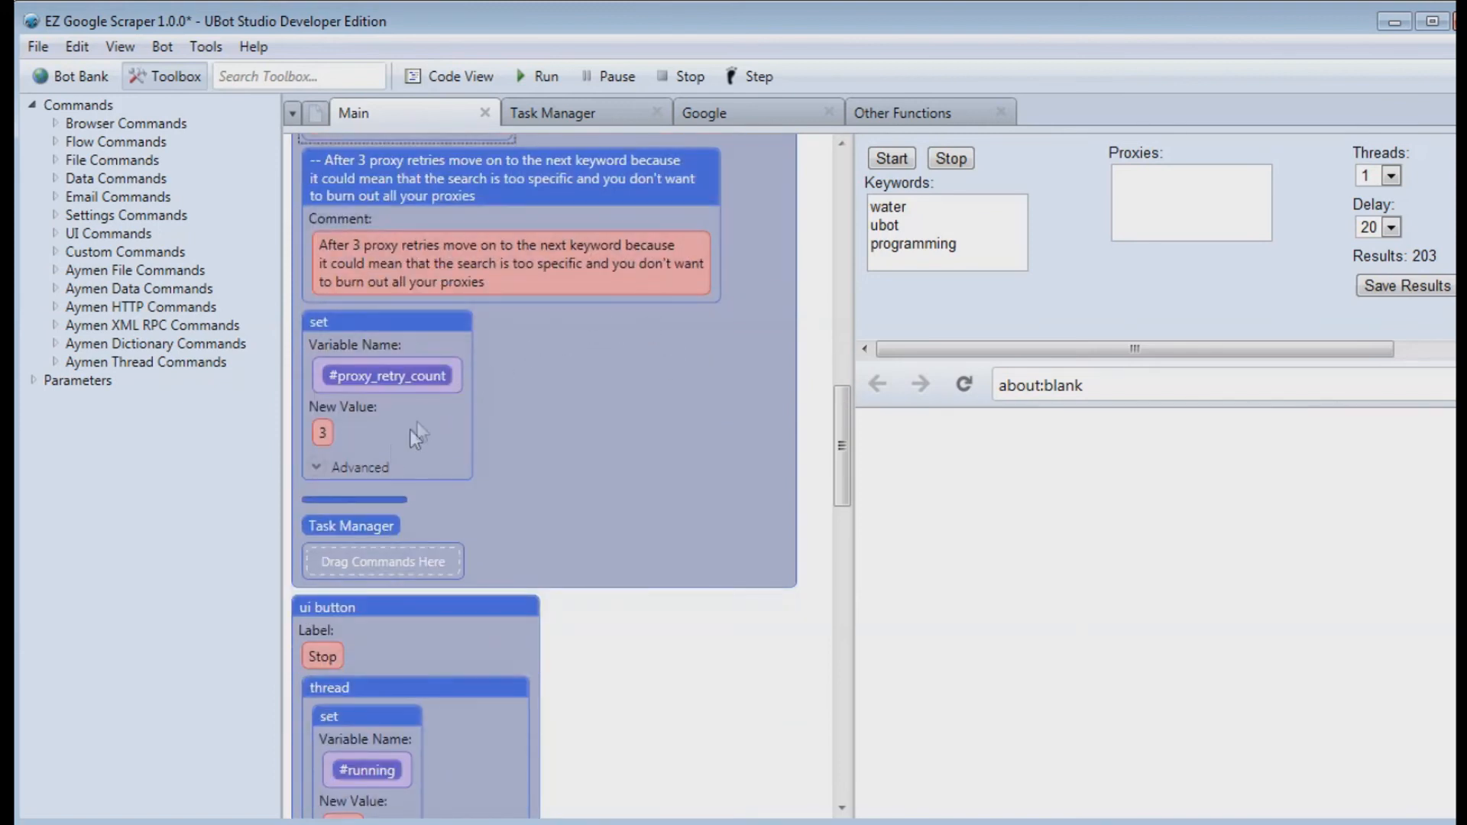
{"action": "mouse_move", "coordinate": [411, 448]}
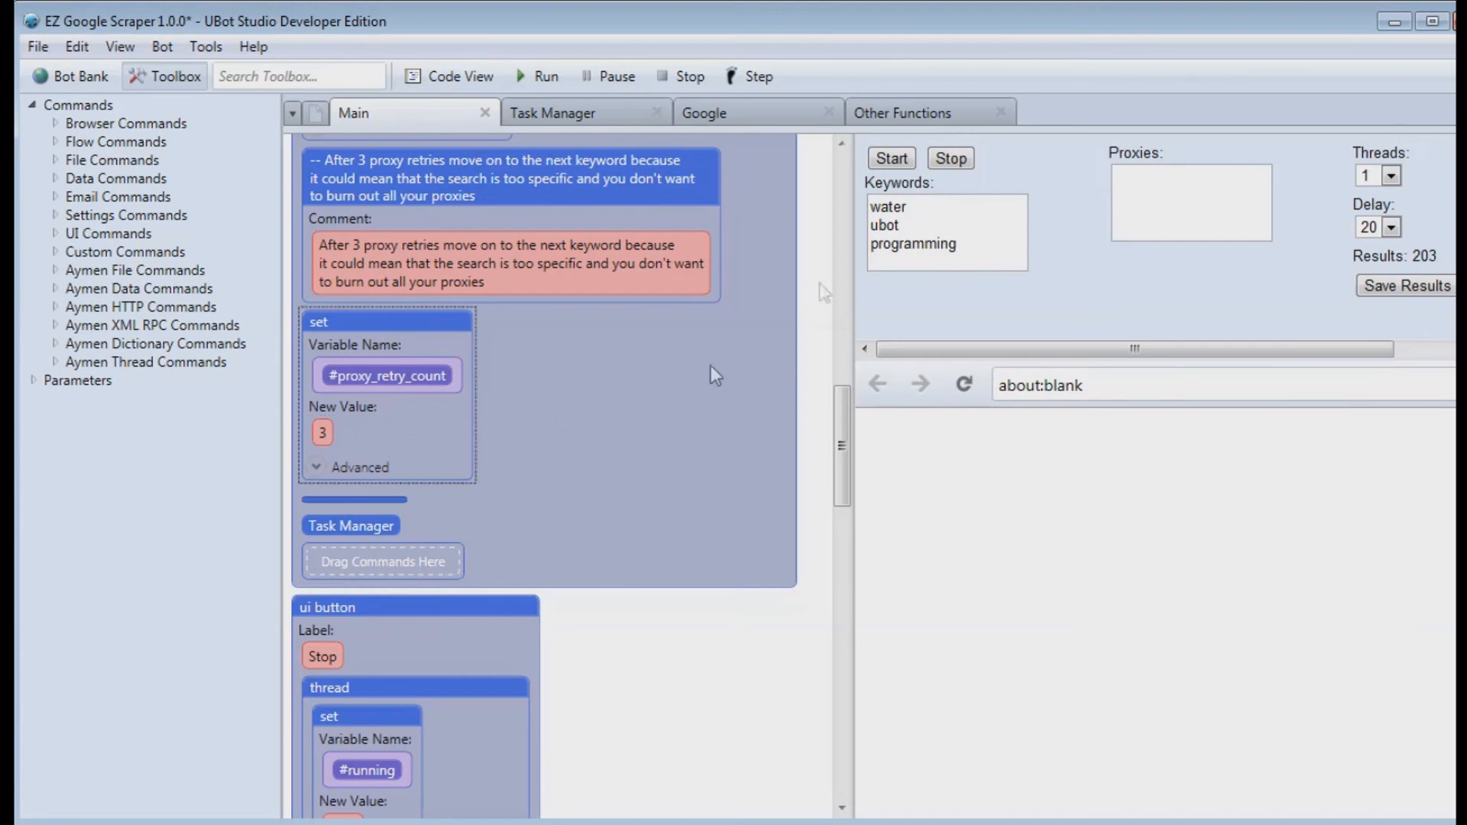
{"action": "left_click", "coordinate": [1188, 202]}
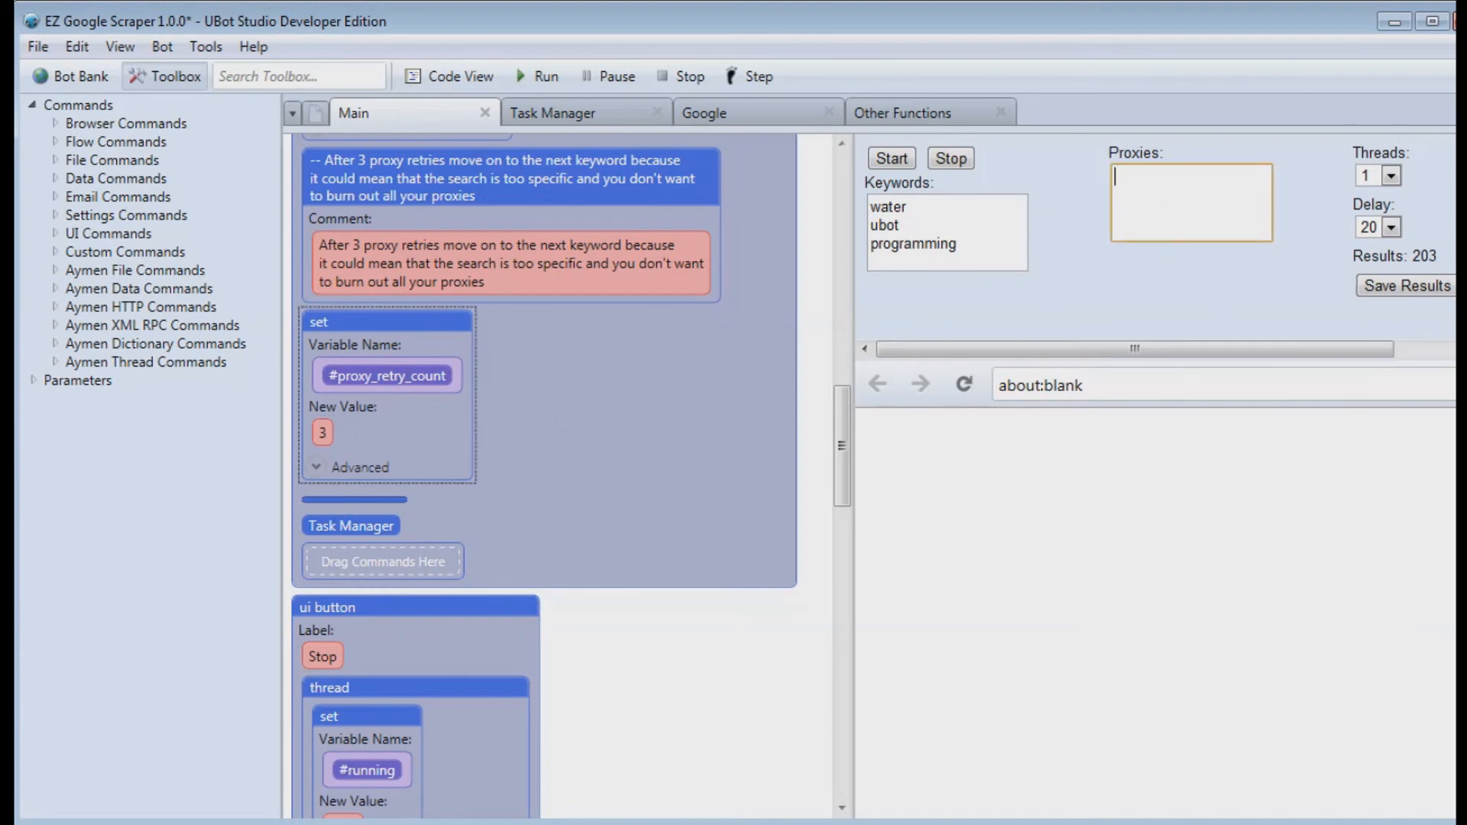
{"action": "mouse_move", "coordinate": [1167, 194]}
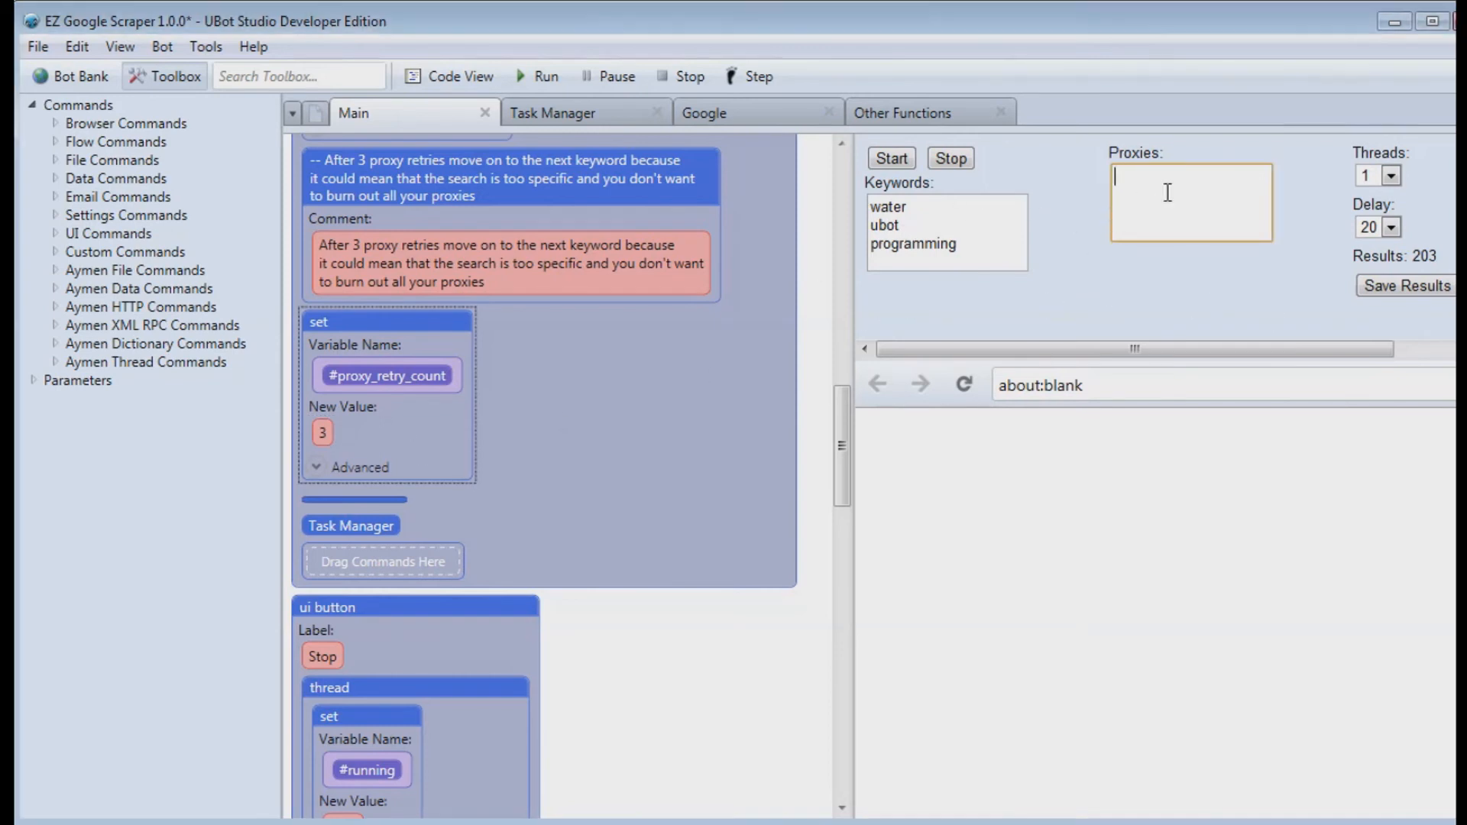
{"action": "type", "text": "s"}
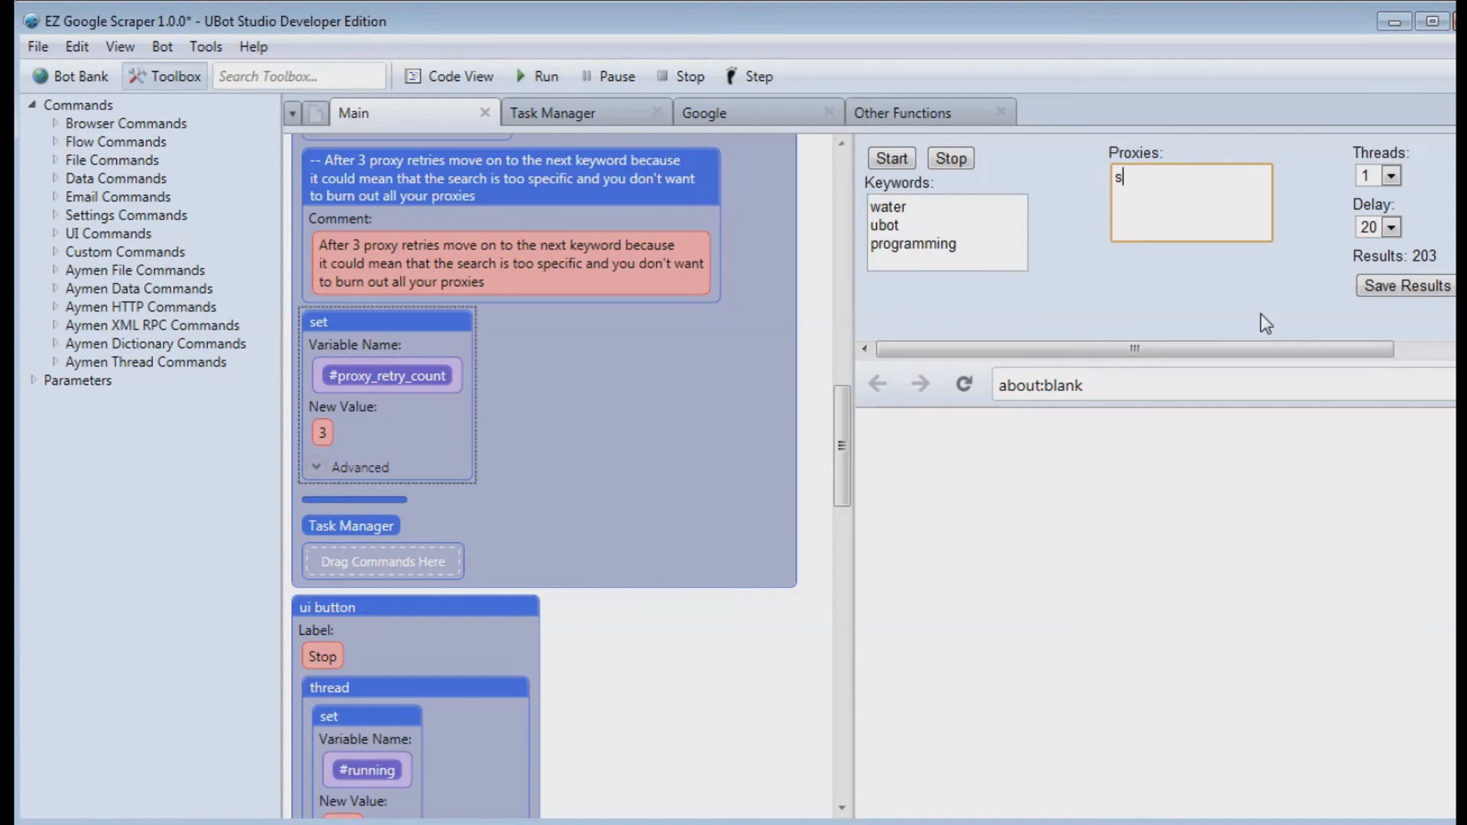
{"action": "type", "text": "ite:ubotstu"}
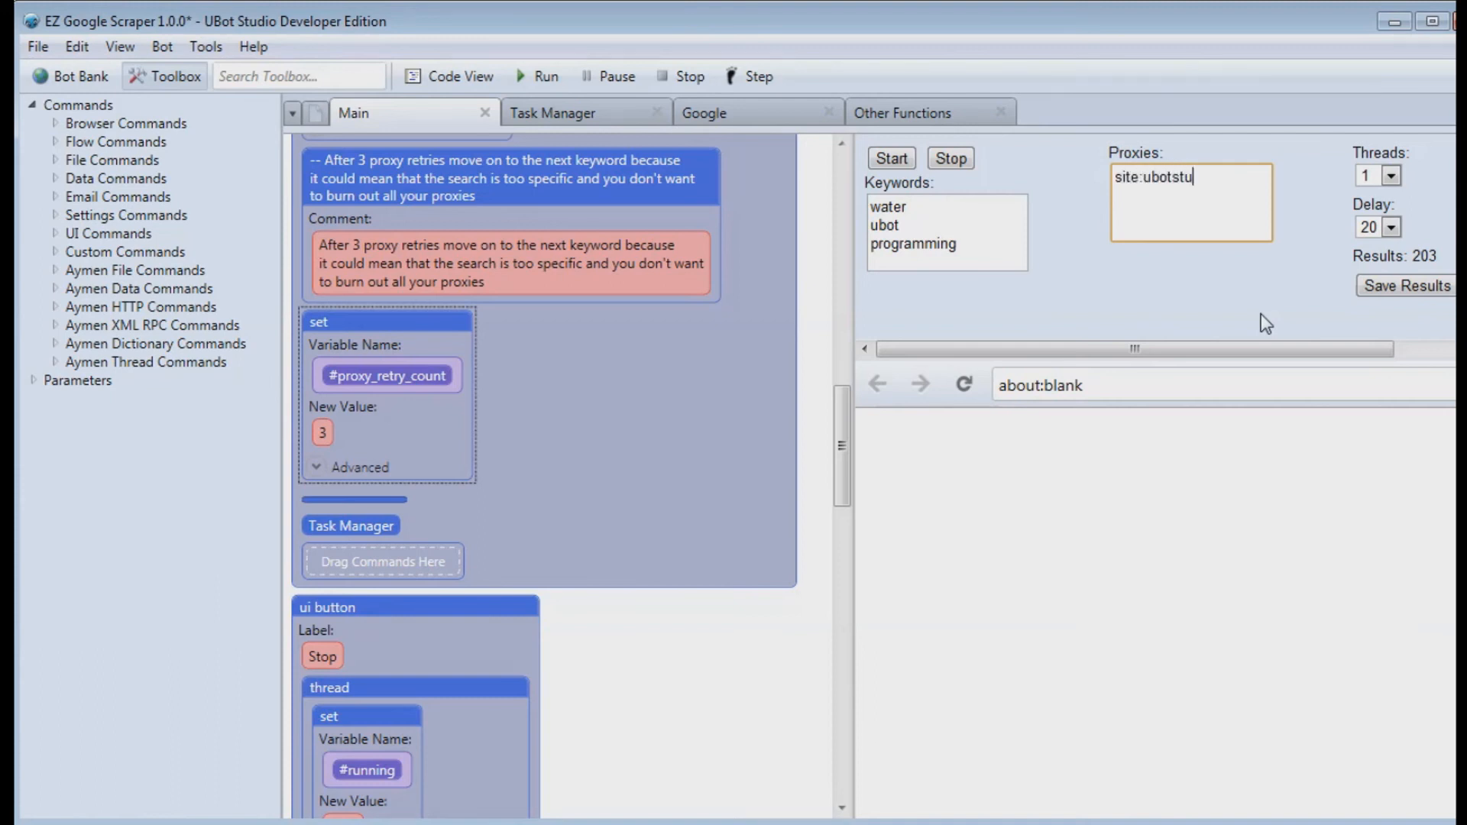
{"action": "type", "text": "dio.com"}
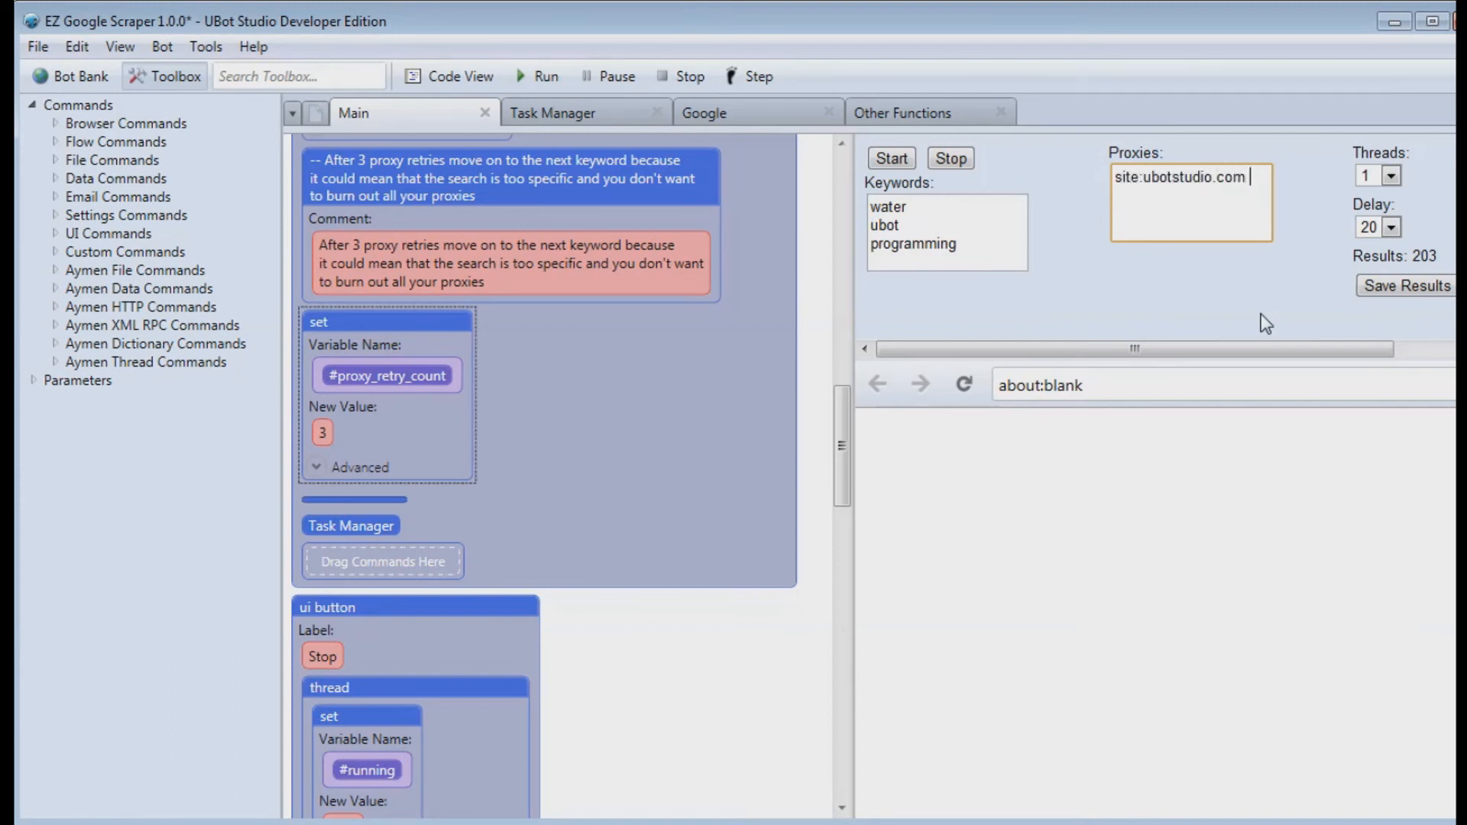
{"action": "type", "text": "whatever"}
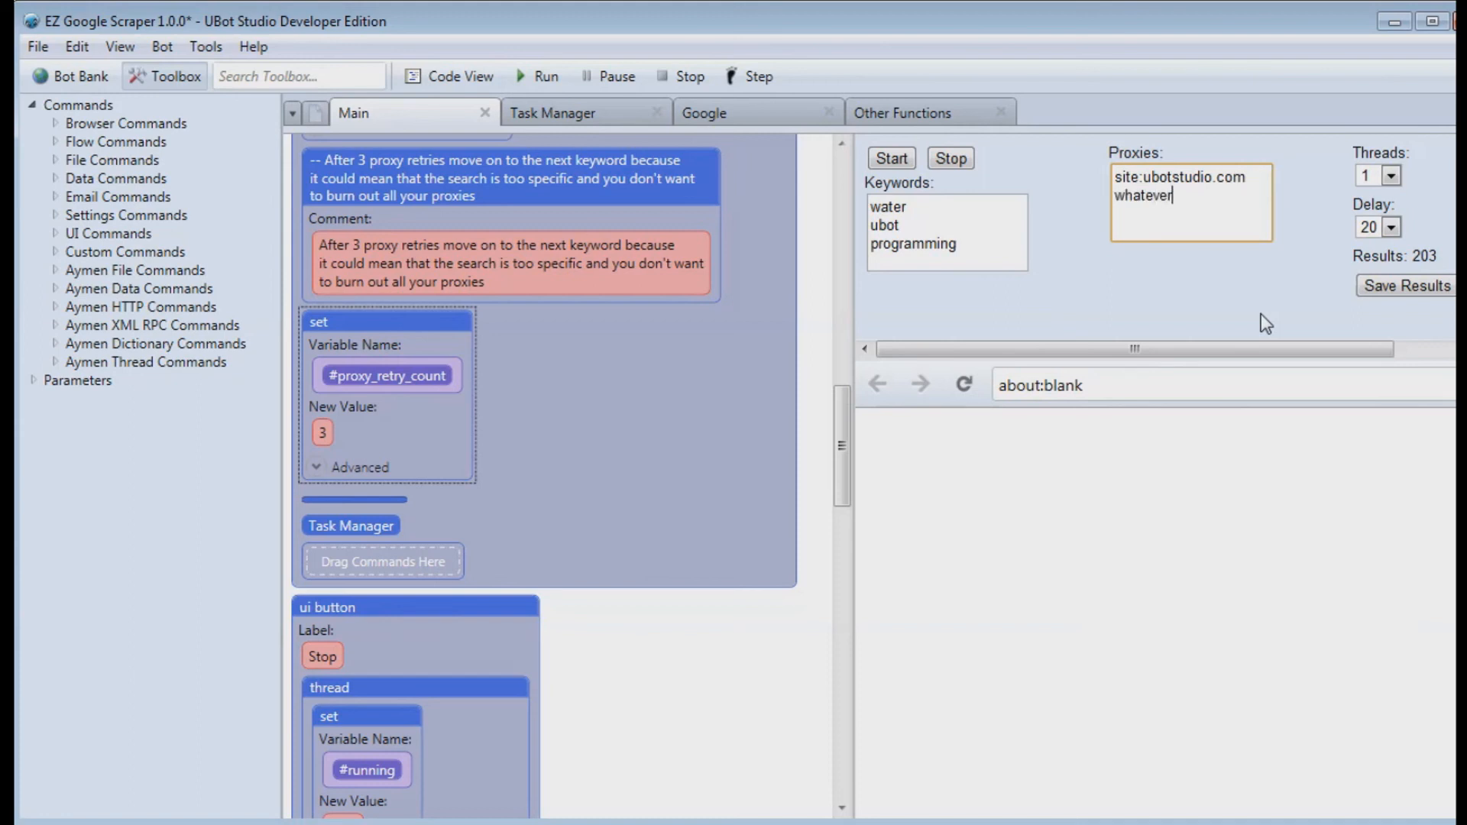
{"action": "left_click_drag", "start_coordinate": [1190, 177], "coordinate": [1190, 194]}
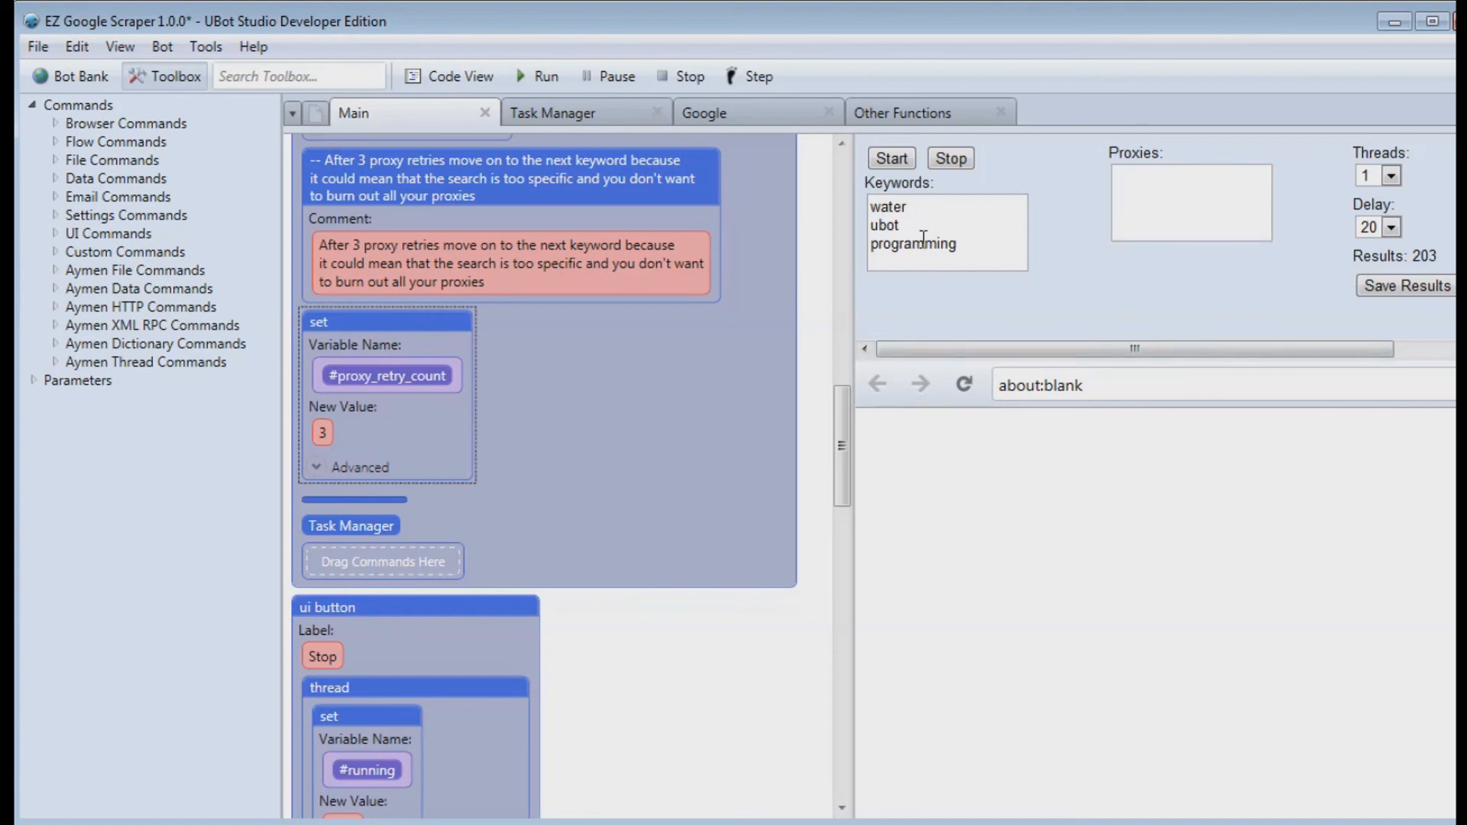
{"action": "mouse_move", "coordinate": [854, 285]}
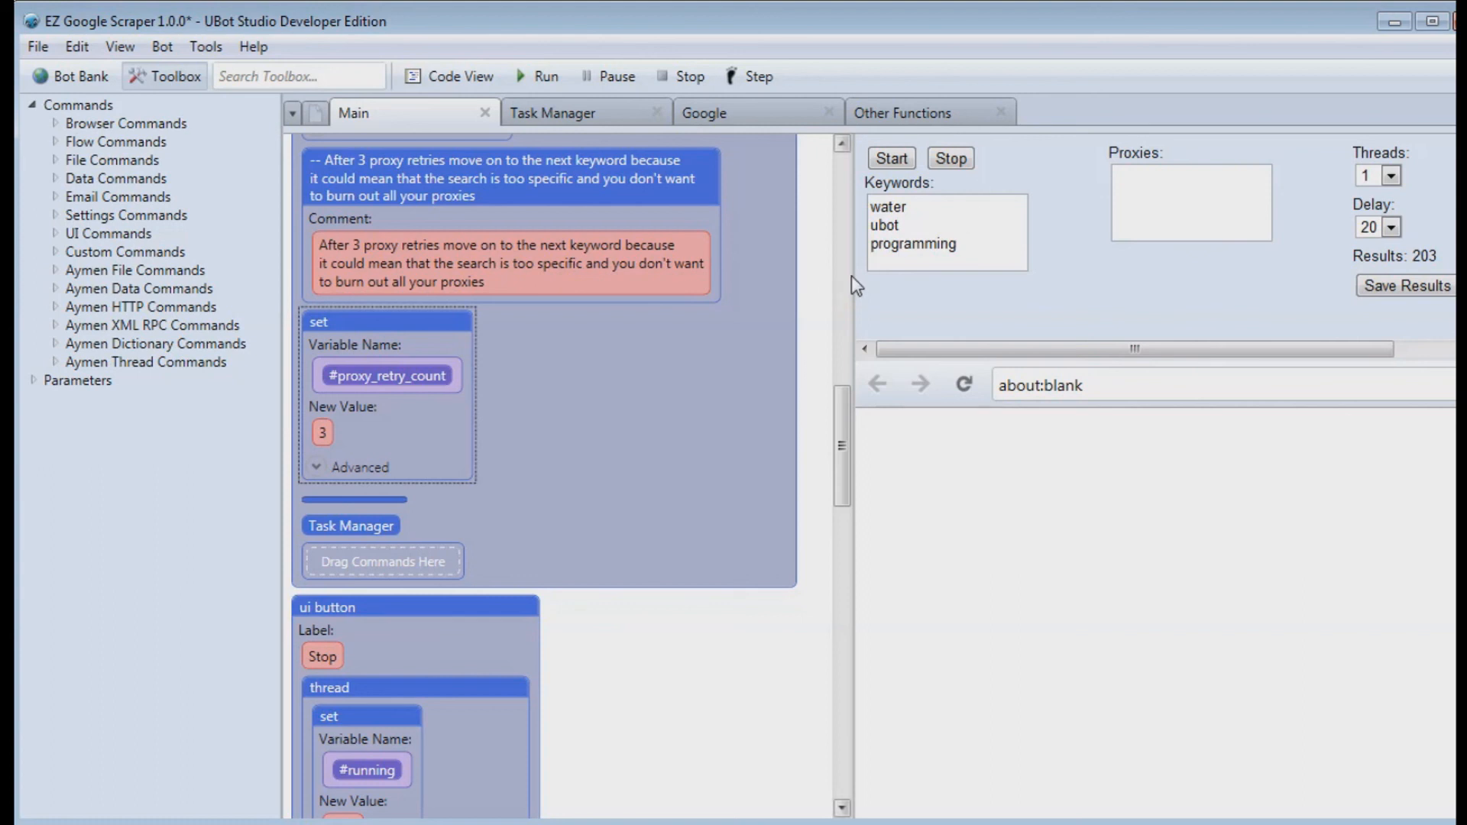
Step: Drag the editor splitter left so the Threads, Delay and results controls show fully
{"action": "left_click_drag", "start_coordinate": [847, 281], "coordinate": [682, 278]}
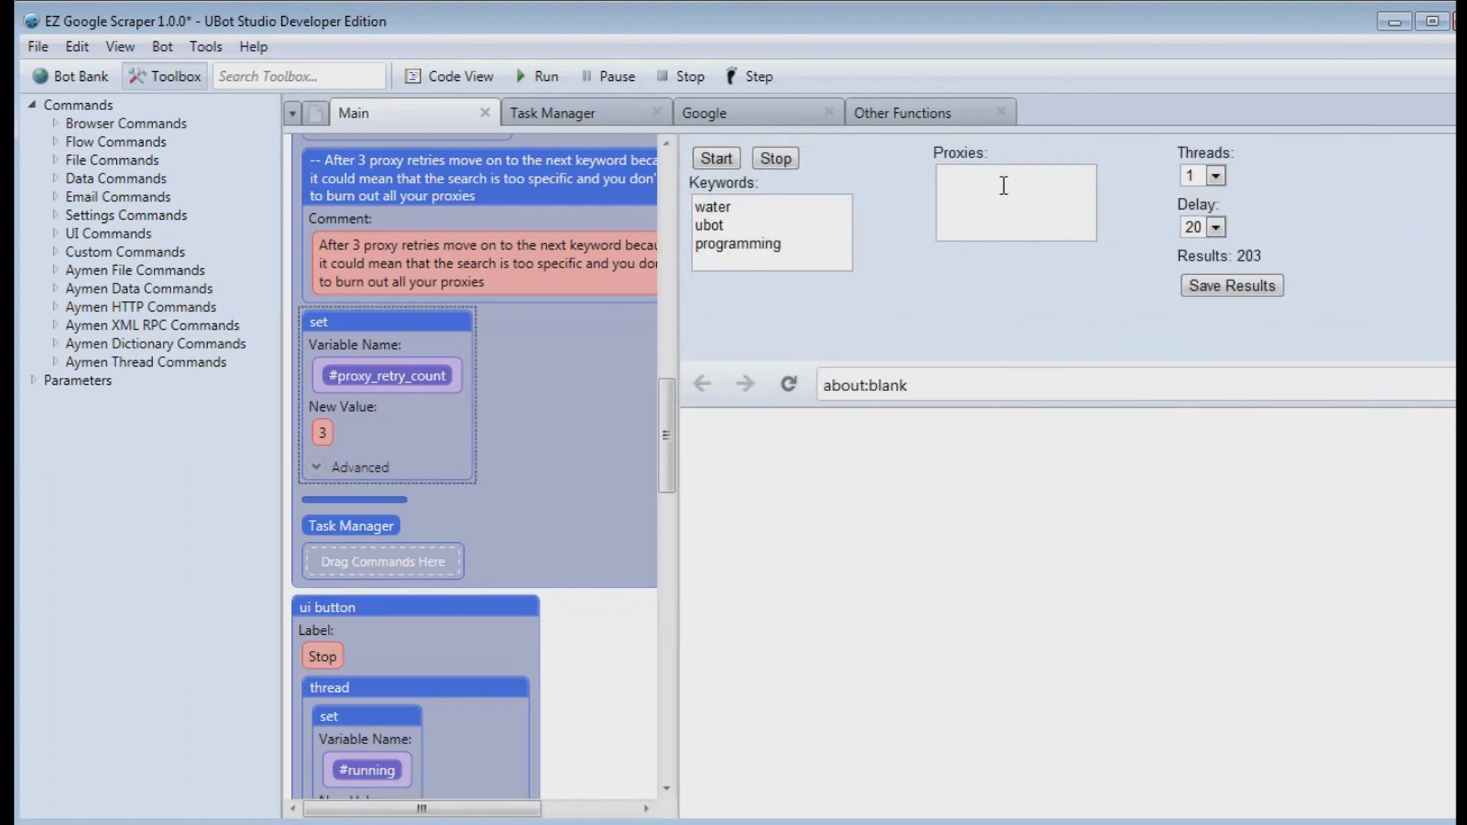
{"action": "mouse_move", "coordinate": [1222, 197]}
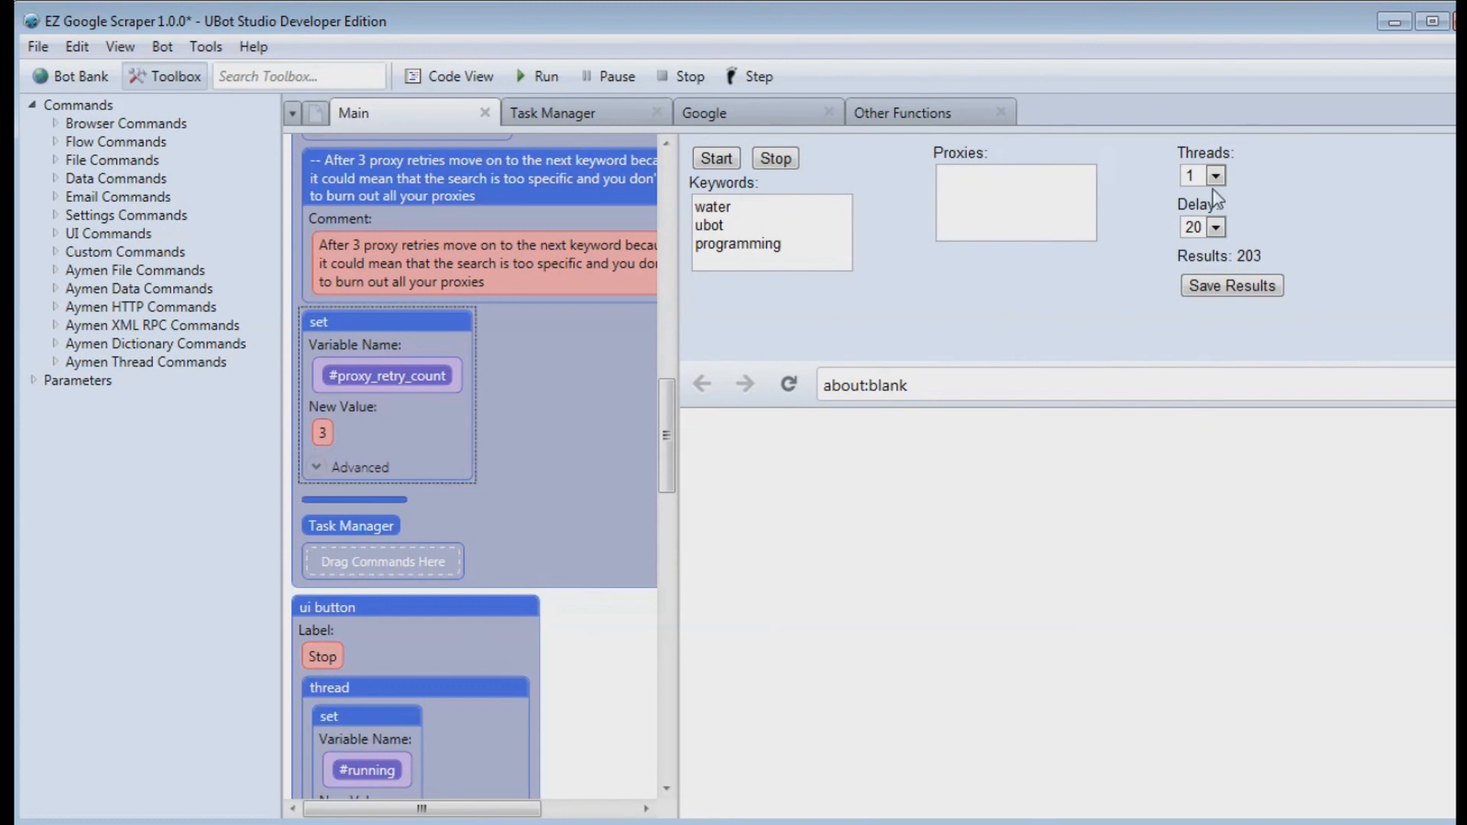
{"action": "mouse_move", "coordinate": [617, 237]}
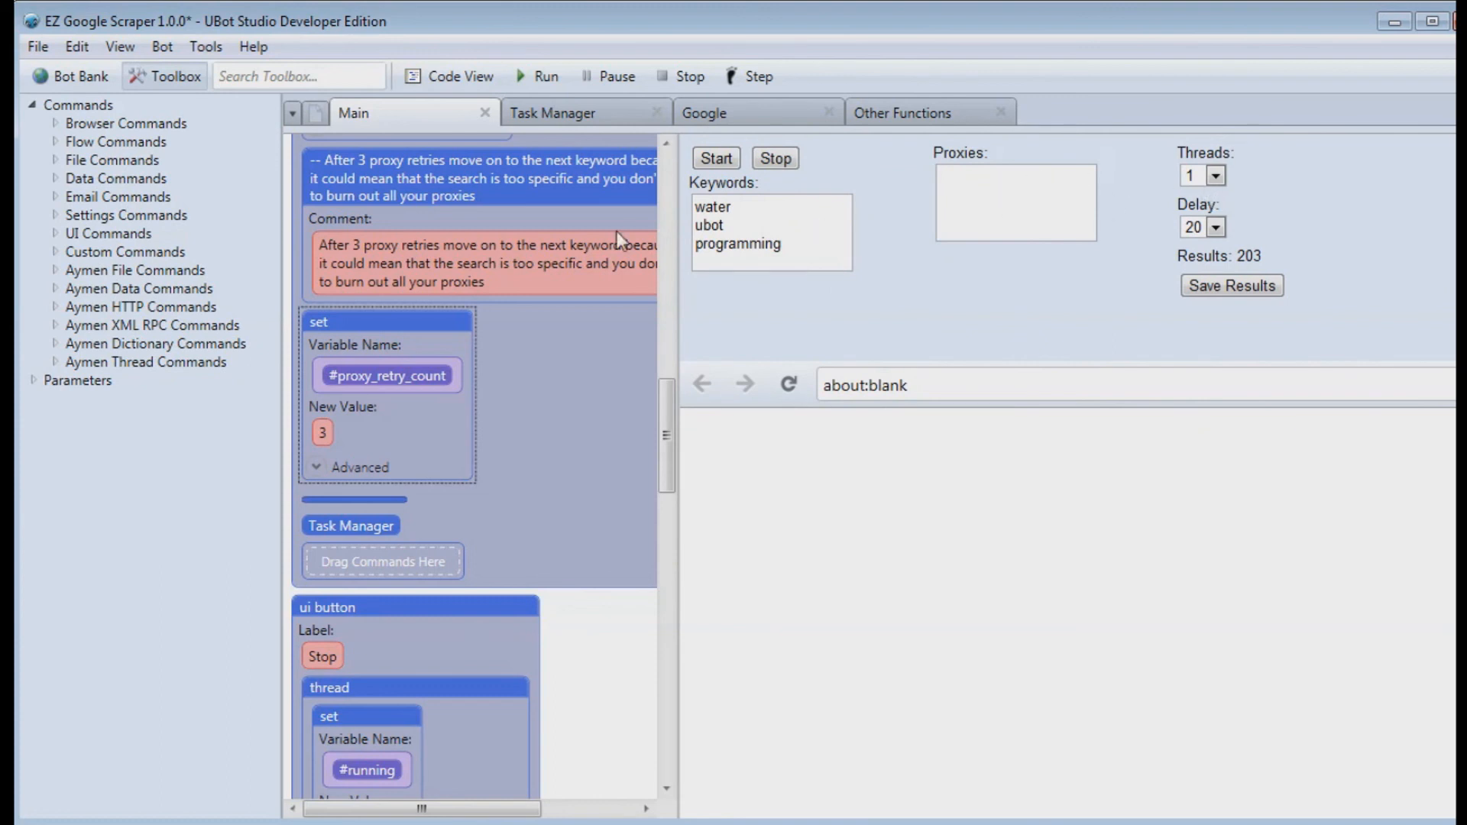
{"action": "mouse_move", "coordinate": [1088, 95]}
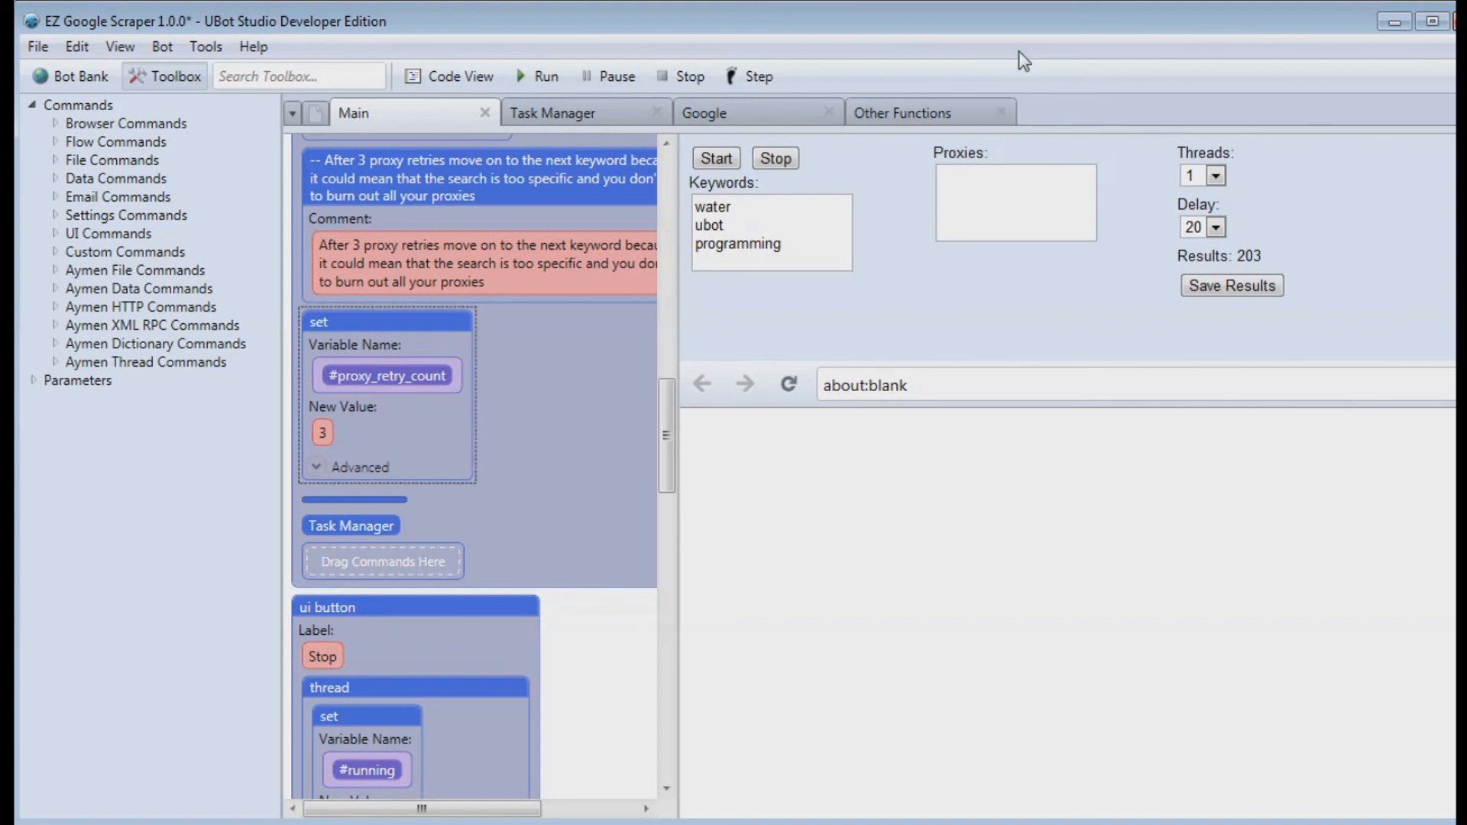
{"action": "mouse_move", "coordinate": [1189, 278]}
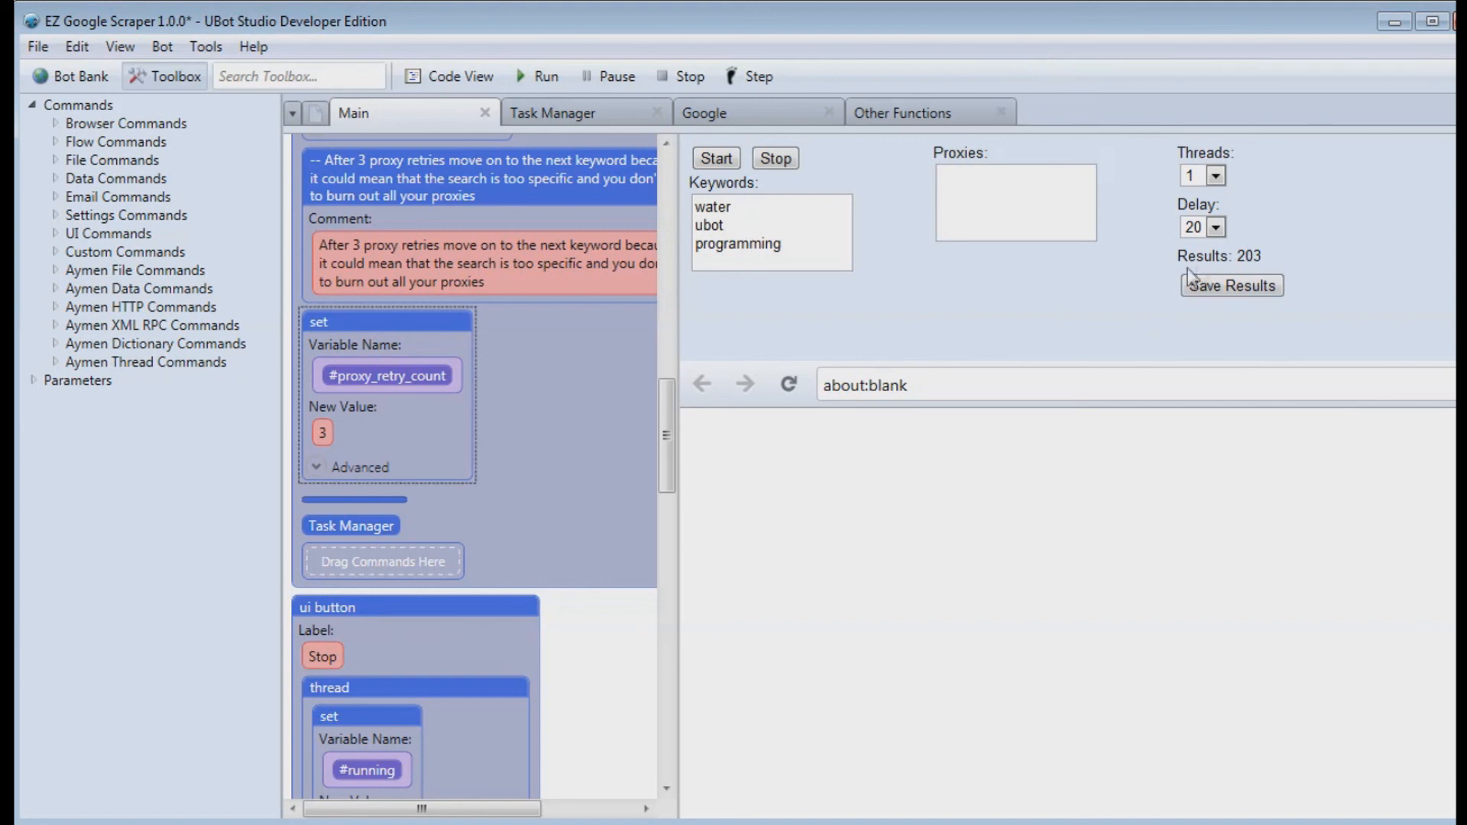
{"action": "mouse_move", "coordinate": [1146, 49]}
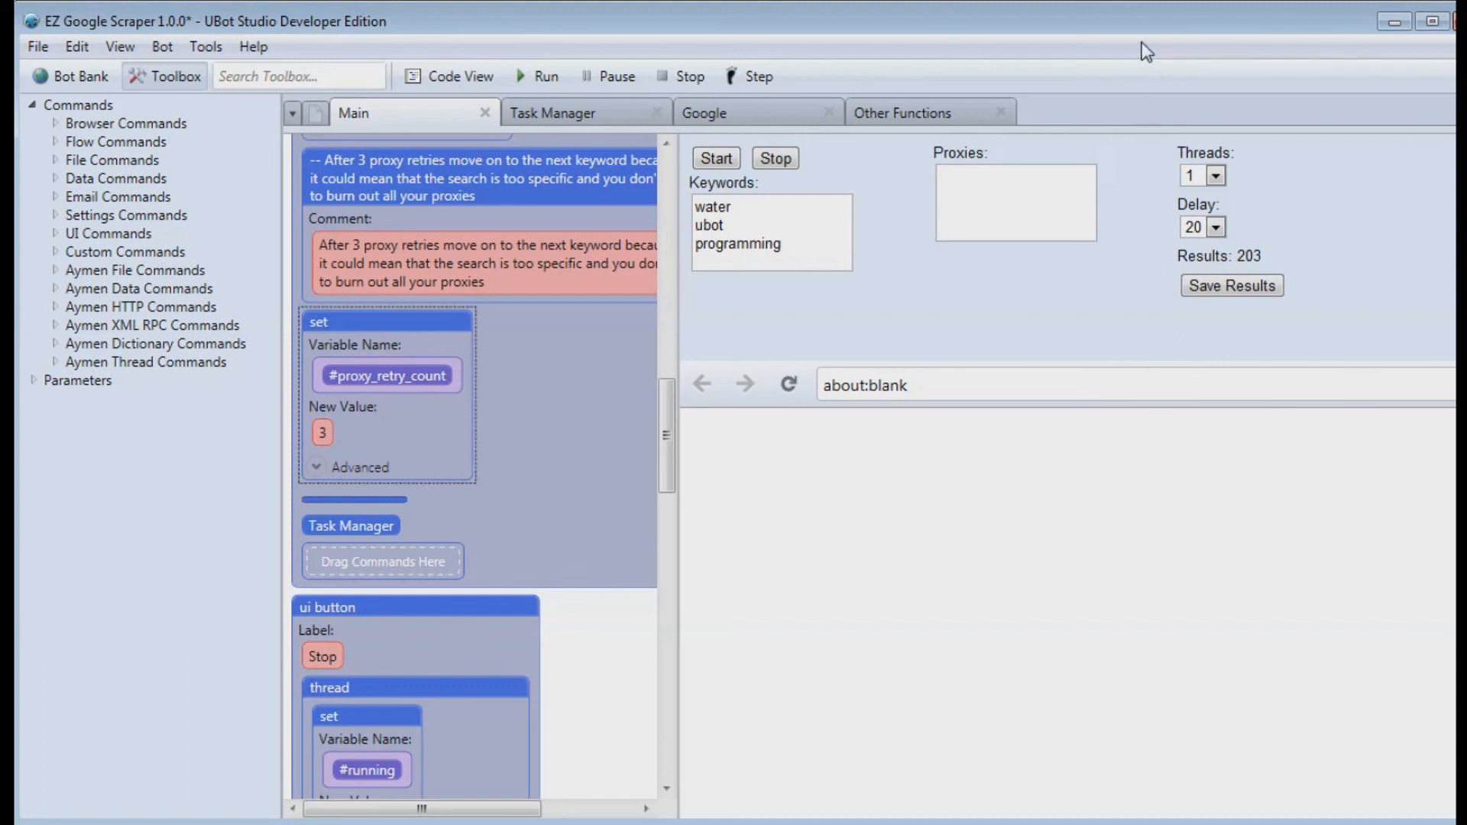